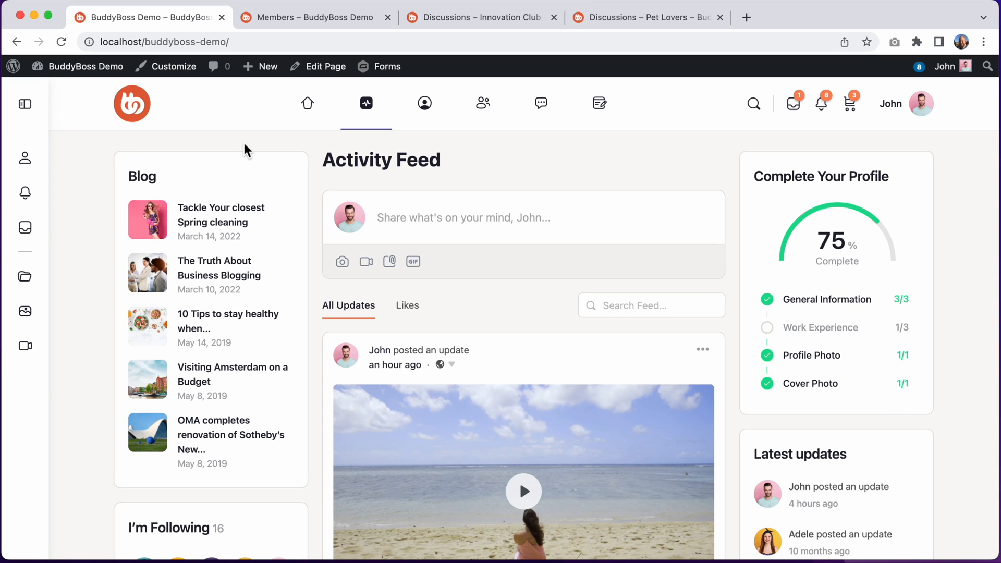
mouse_move(507, 197)
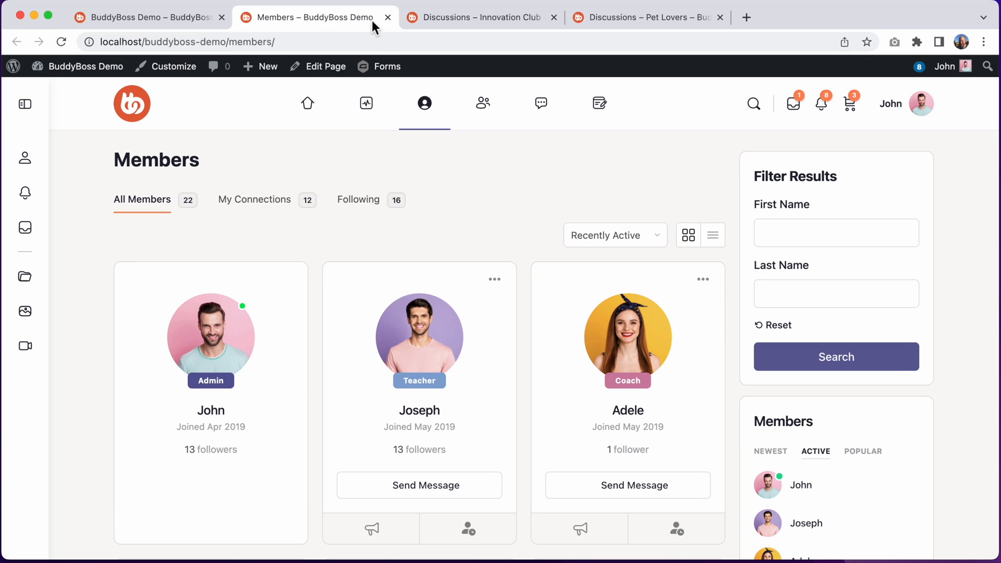
mouse_move(422, 364)
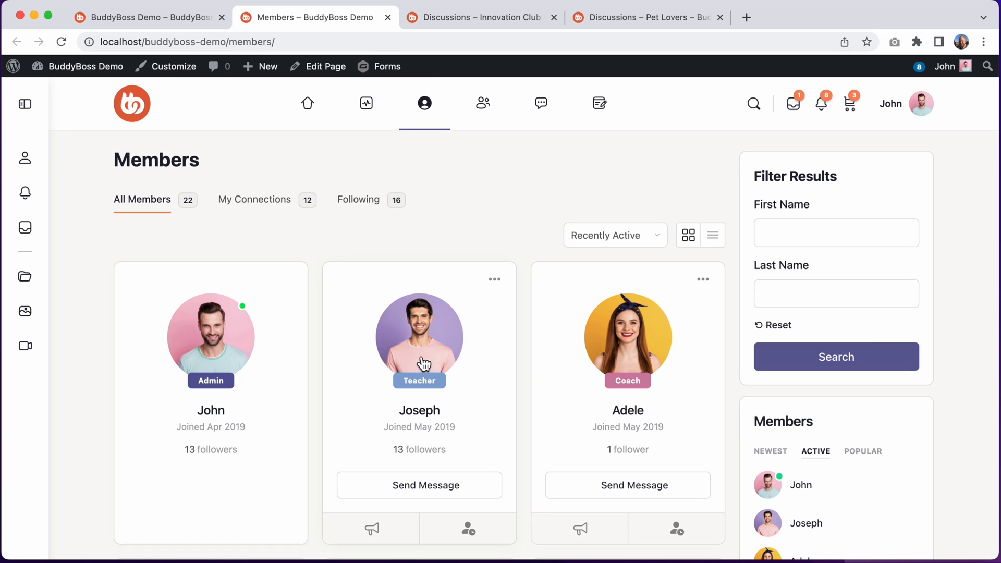
- Scroll through the member cards' profile-type labels, then switch to the Innovation Club discussions tab
scroll("down", 3)
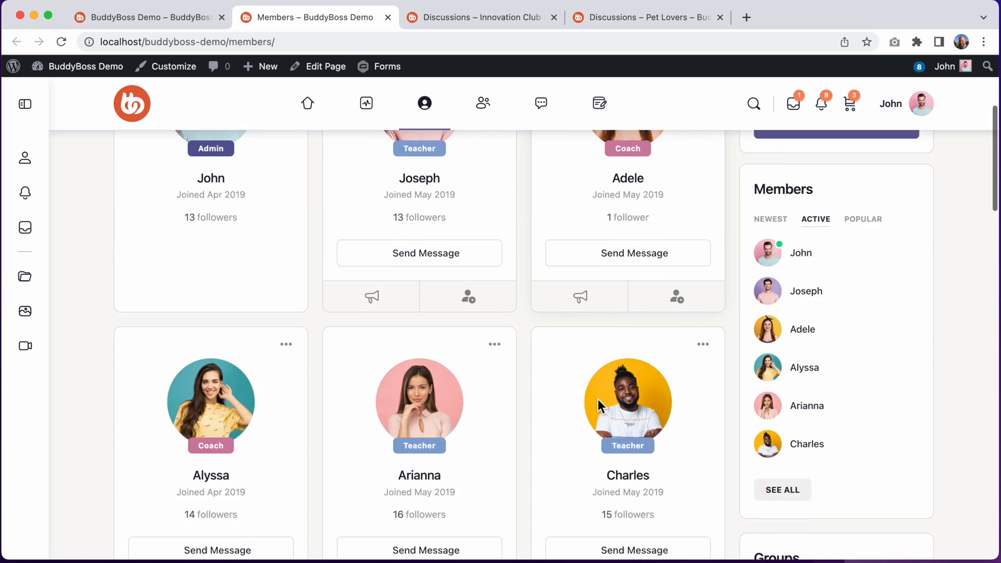
scroll("down", 3)
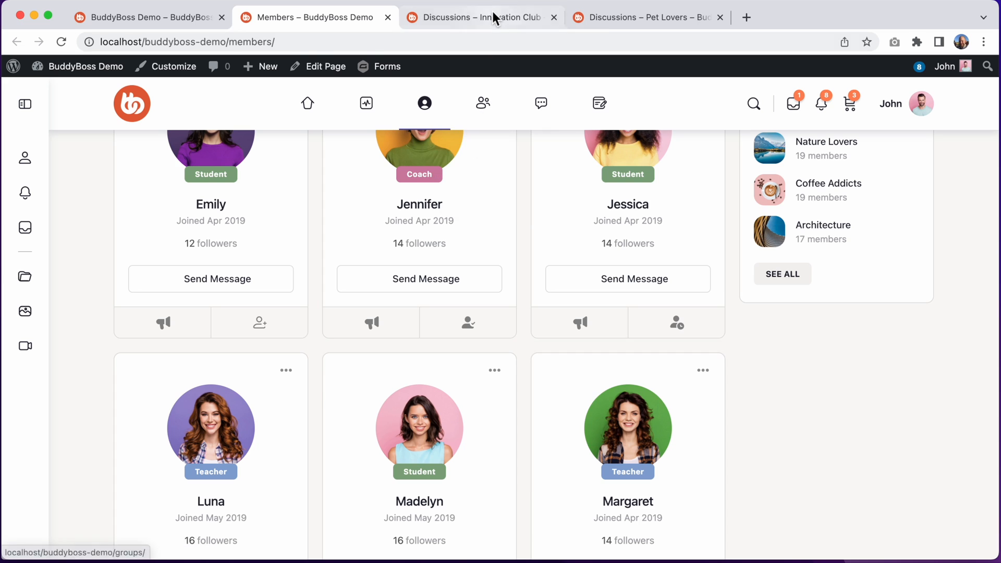
left_click(478, 17)
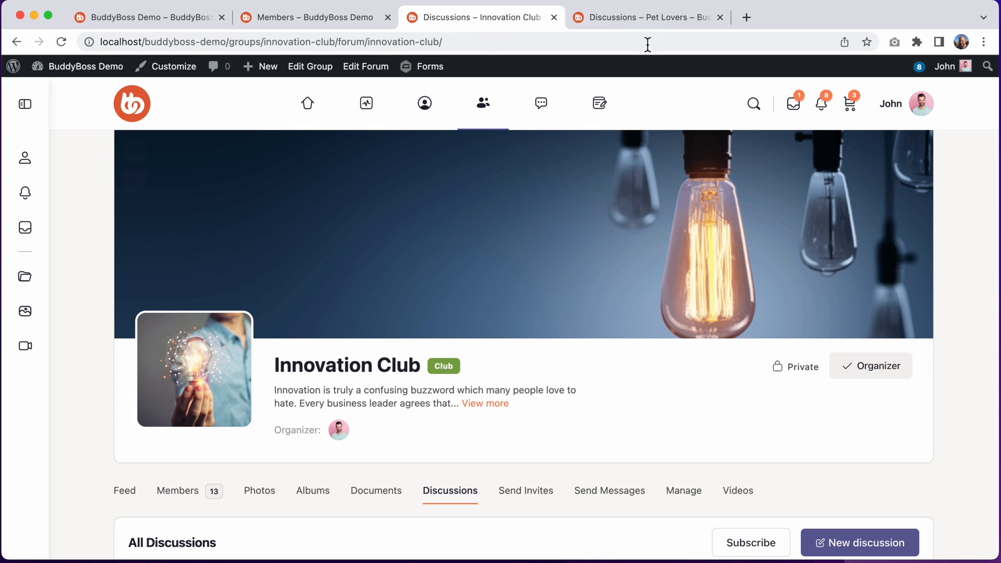
- Browse the full Theme Options Colors list in the admin and return to its top
left_click(645, 18)
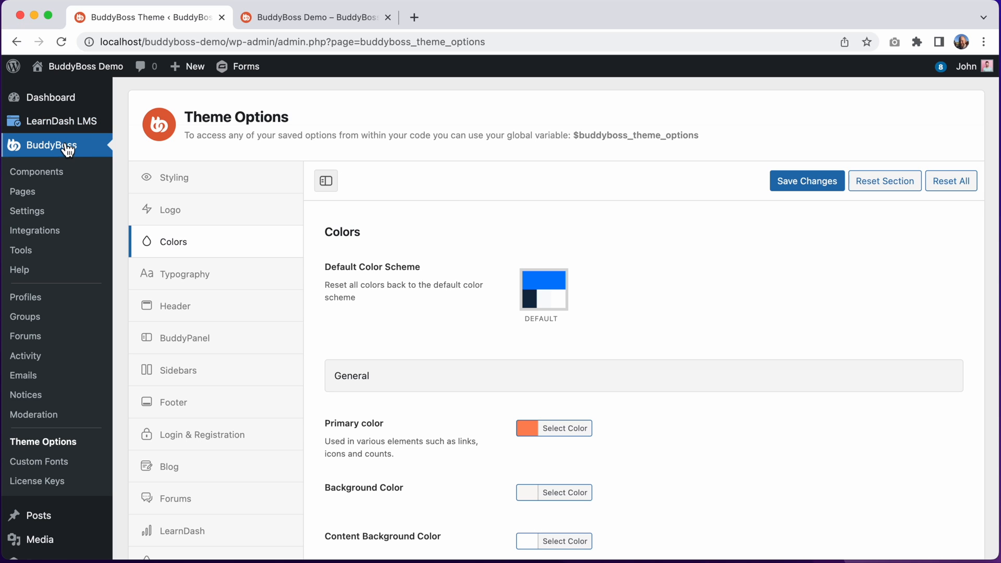
mouse_move(184, 255)
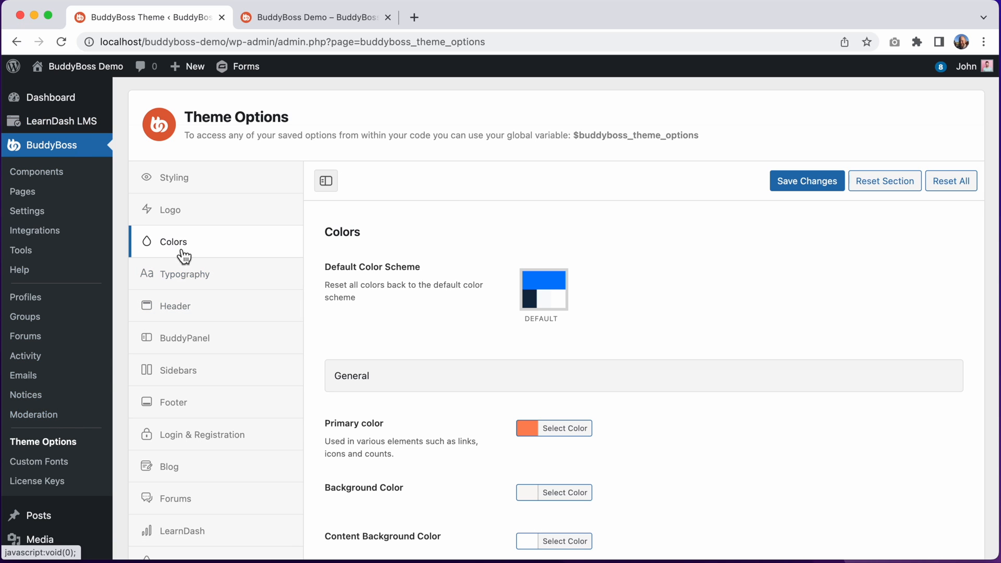
mouse_move(200, 248)
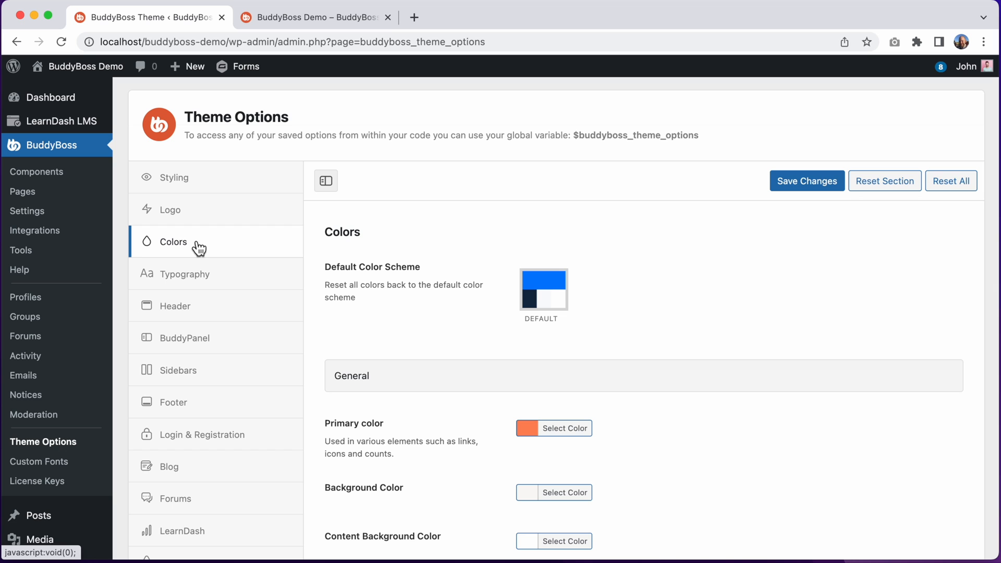
scroll("down", 3)
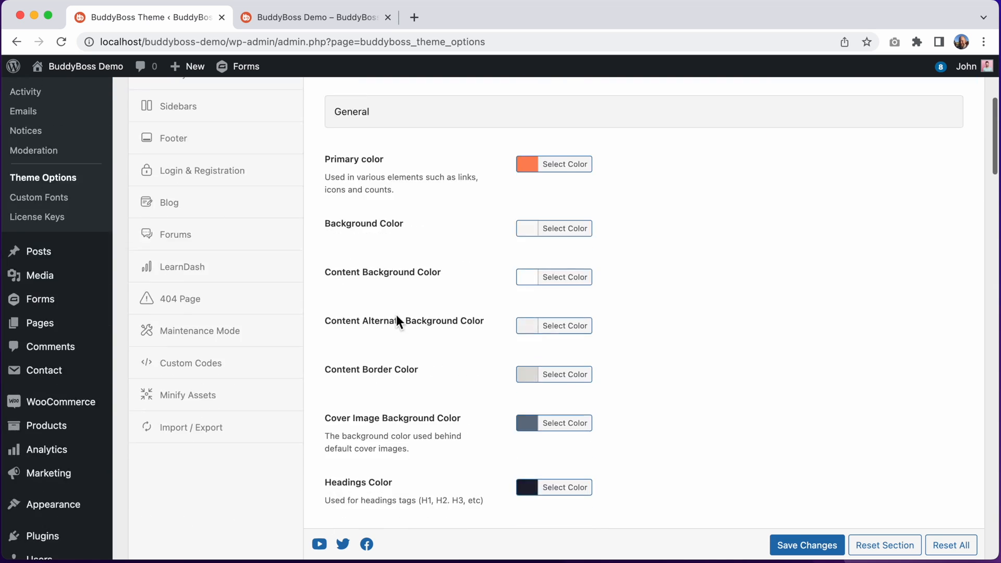
scroll("down", 3)
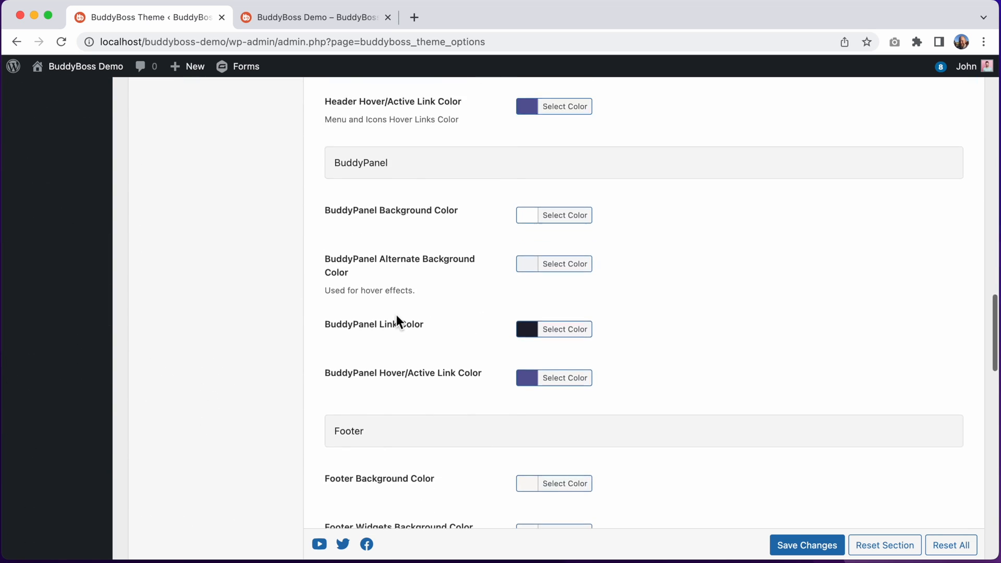
scroll("up", 3)
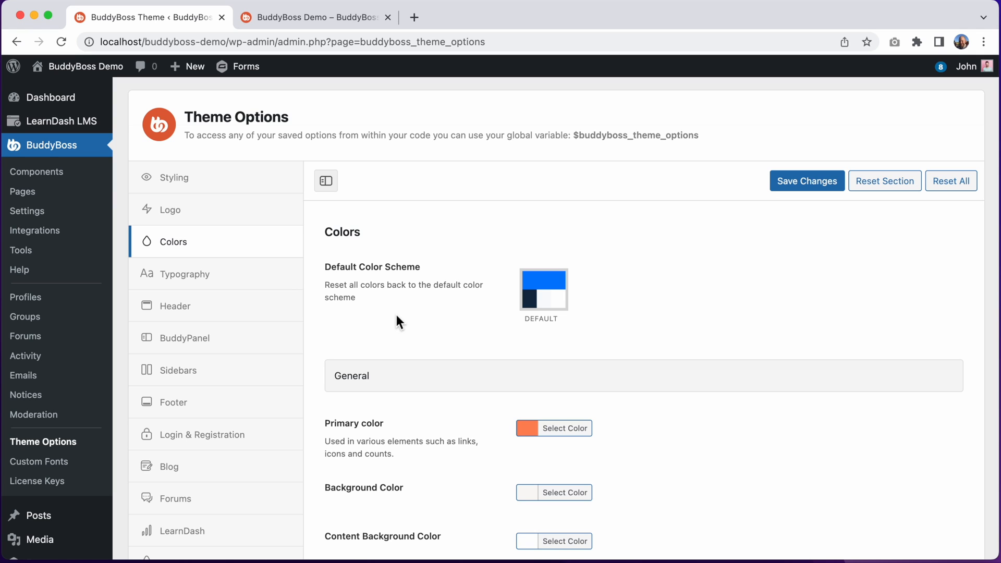
mouse_move(440, 279)
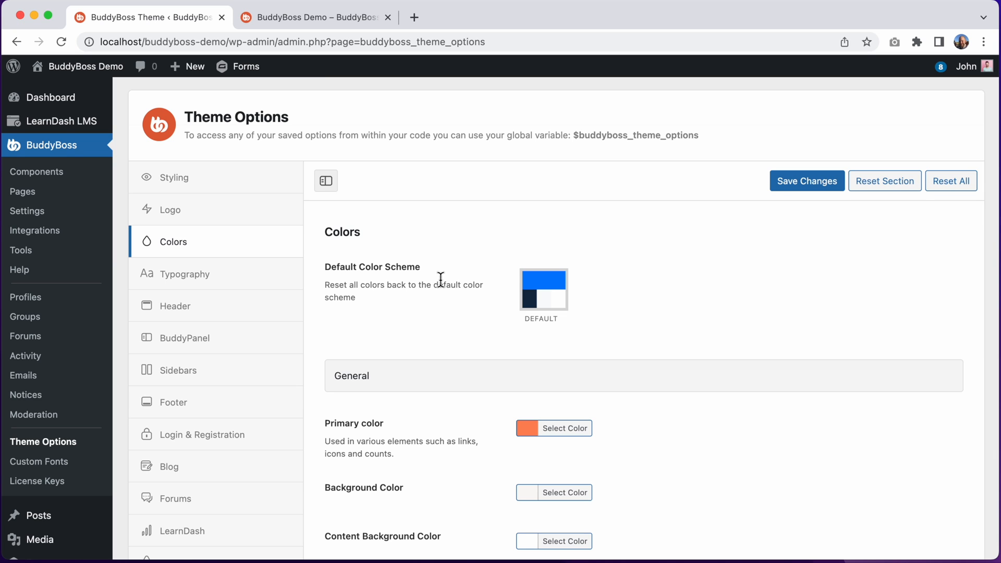
left_click(313, 18)
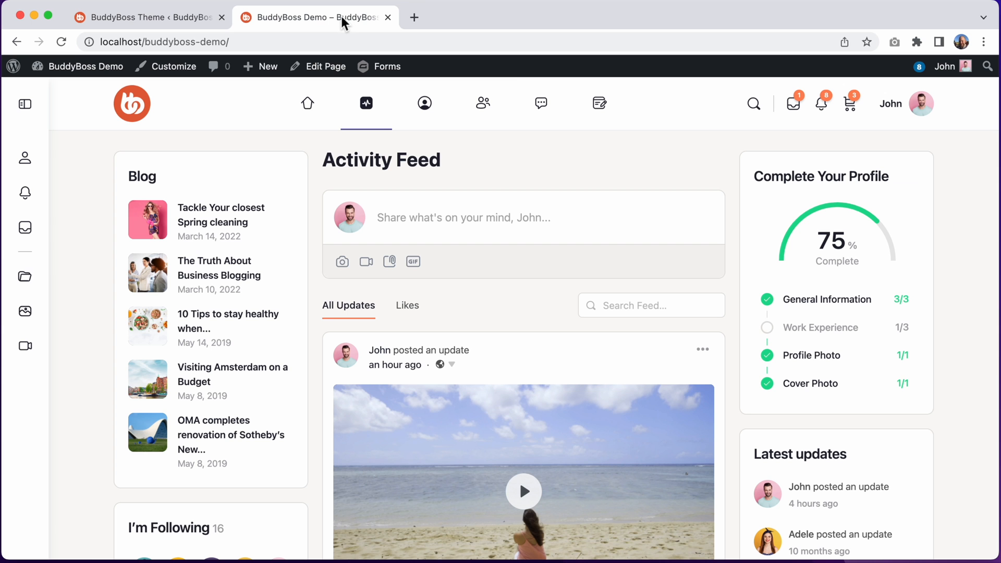
left_click(147, 18)
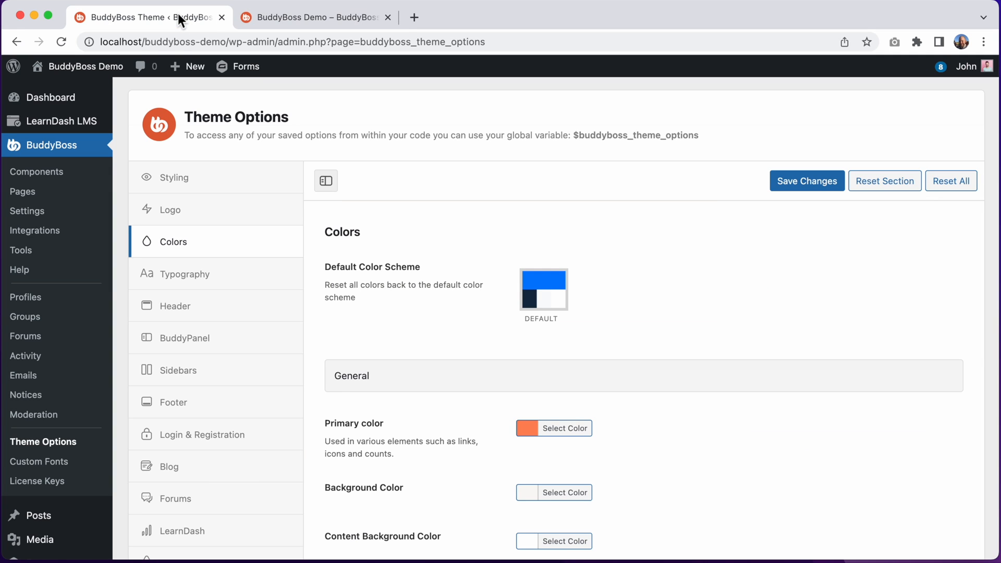
scroll("down", 3)
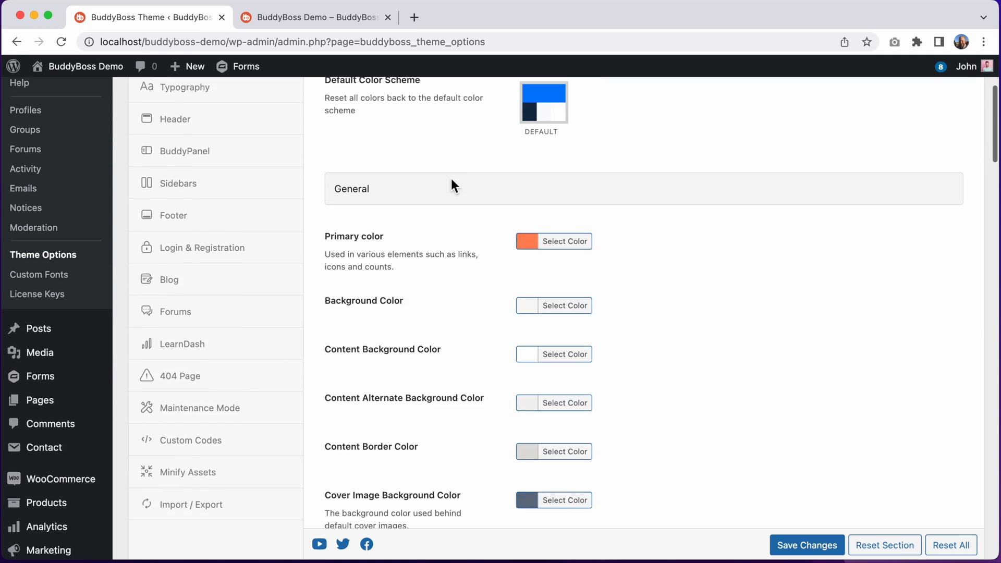
scroll("down", 3)
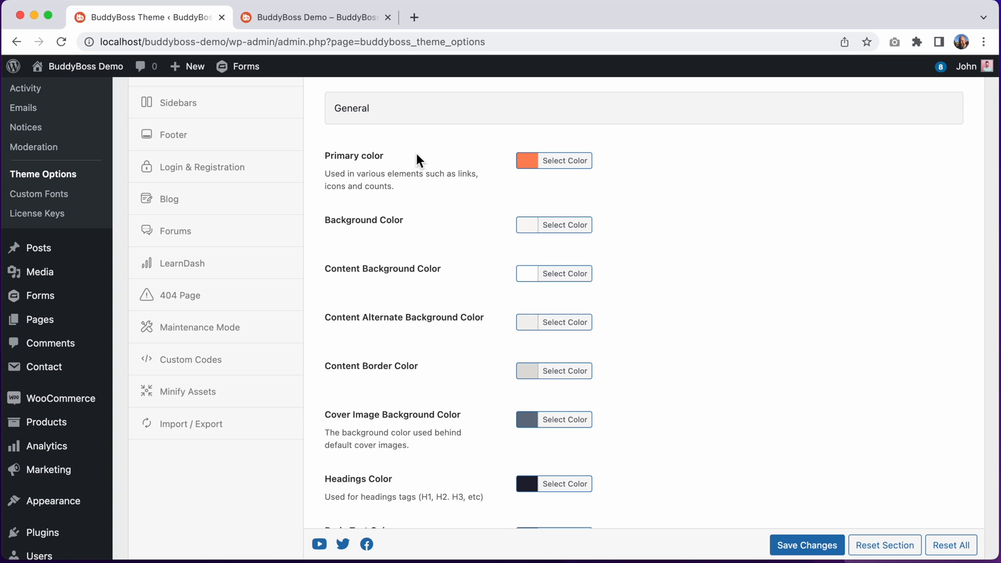
mouse_move(366, 188)
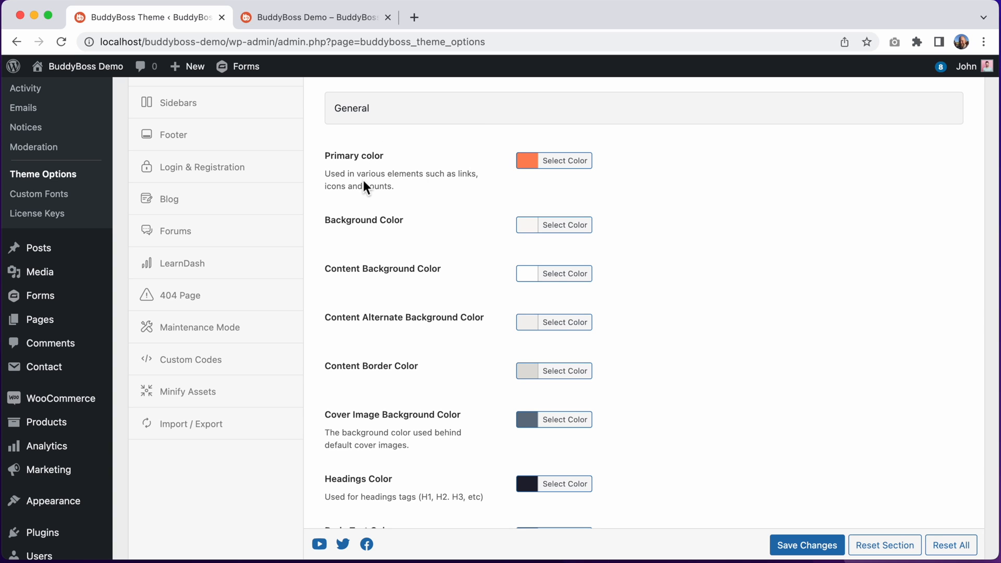
- Set the theme's primary colour to pink in its colour picker
left_click(554, 161)
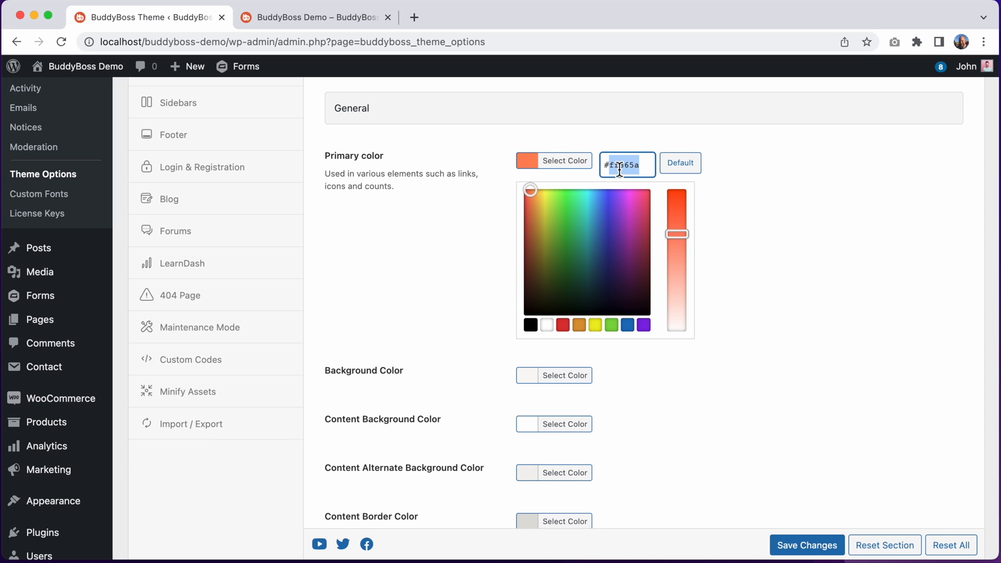
left_click(629, 215)
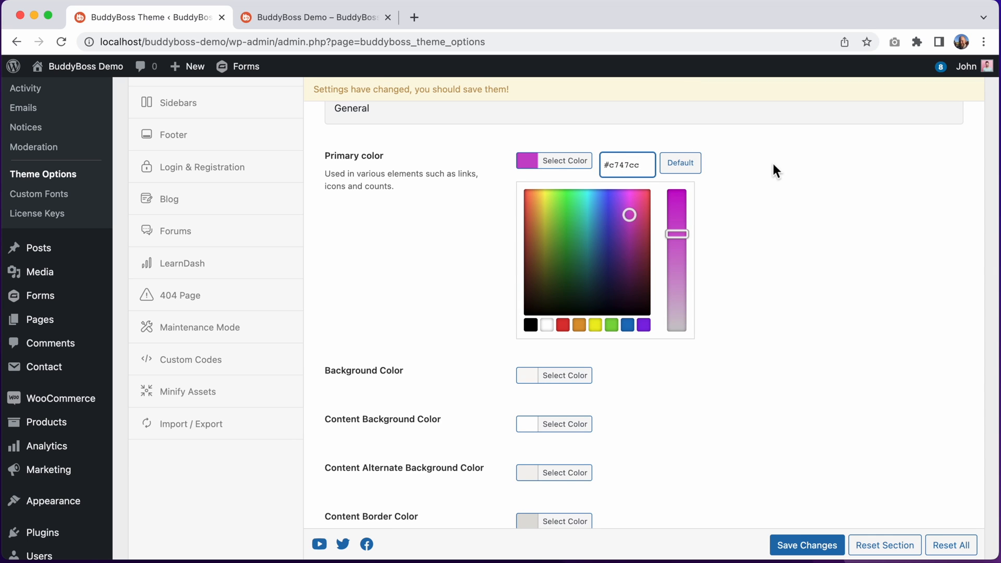
left_click(564, 374)
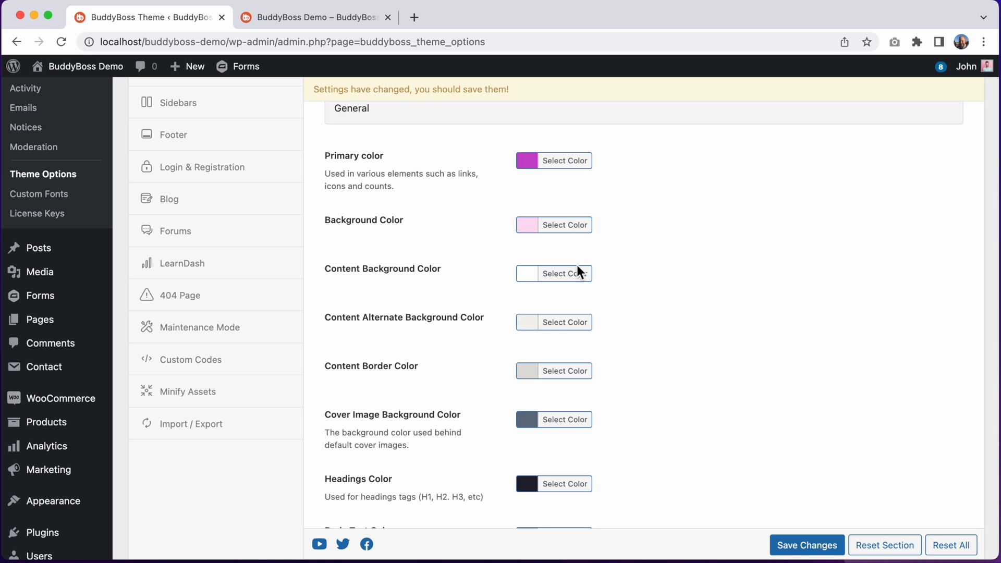
- Give the content background and alternate content background light pink shades
left_click(564, 273)
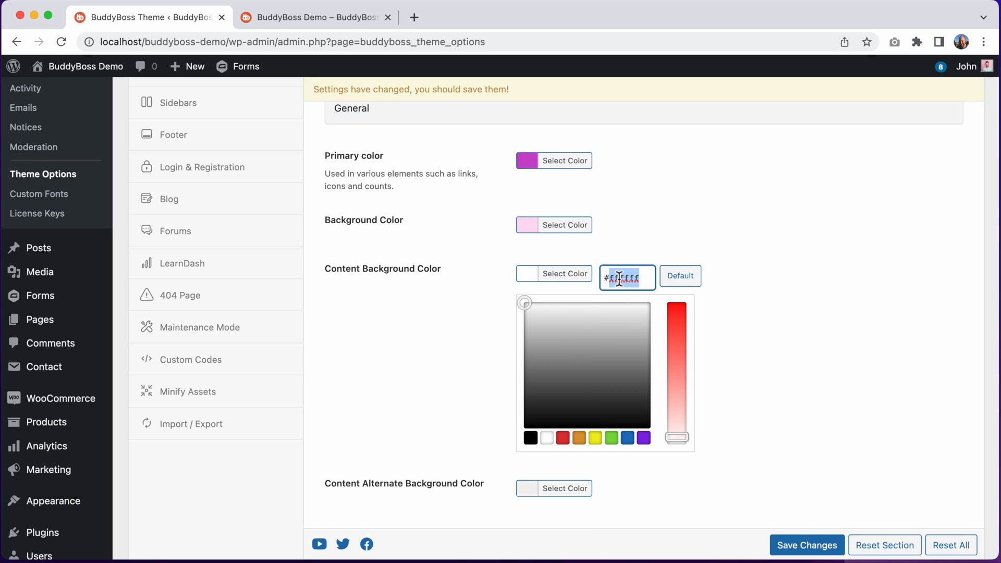
left_click(649, 243)
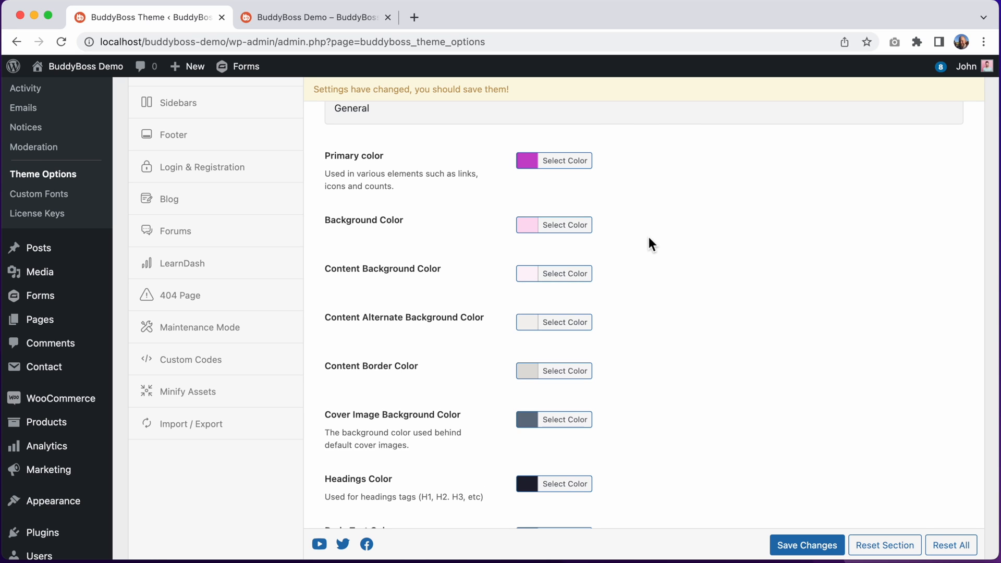
left_click(553, 322)
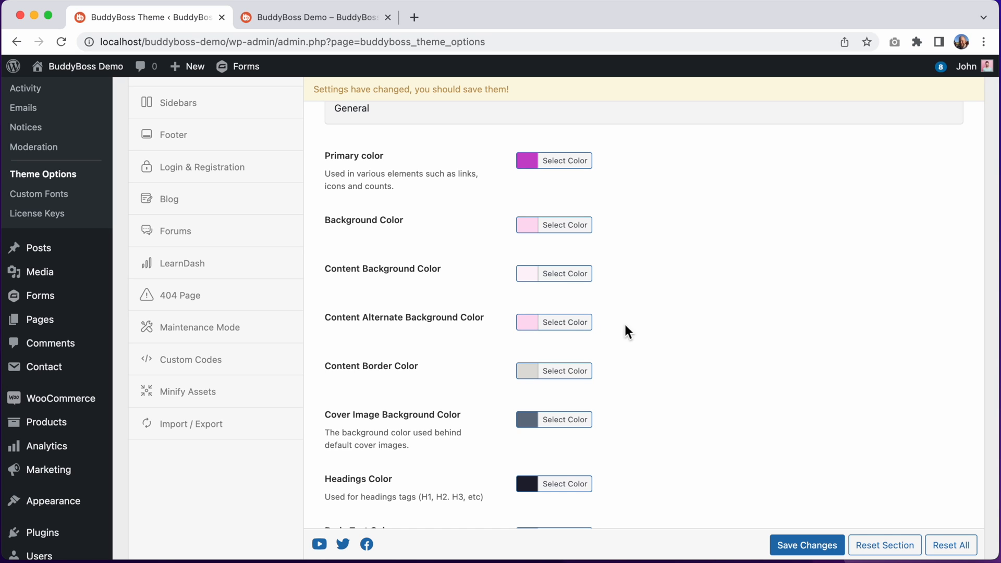
left_click(565, 372)
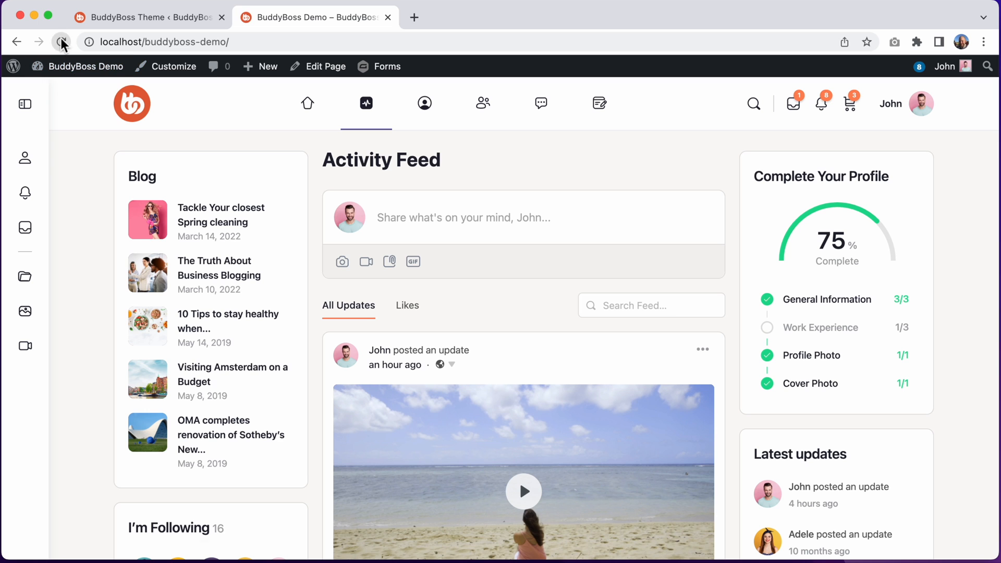
- Reload the demo site to view the new pink backgrounds and accents
left_click(61, 42)
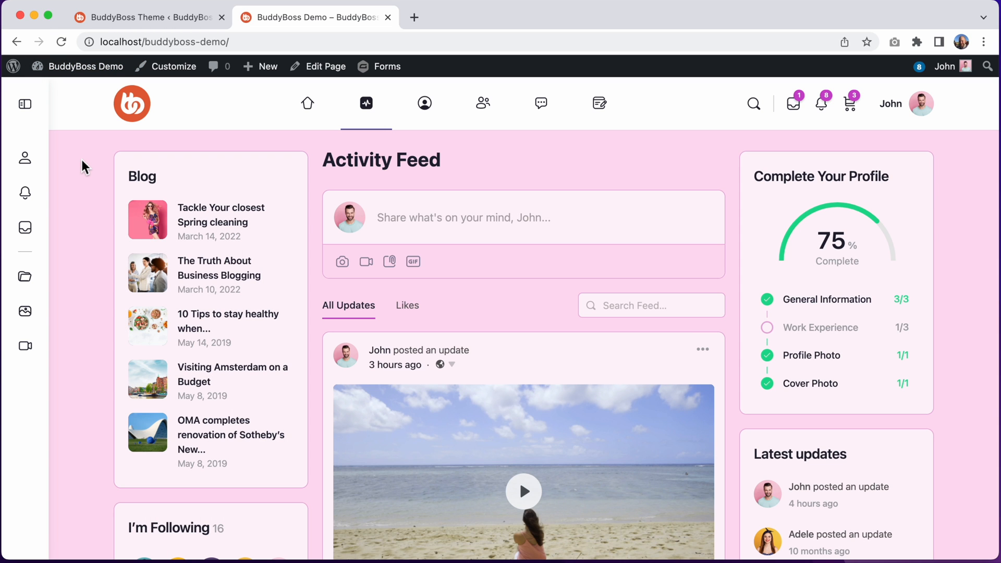
scroll("down", 3)
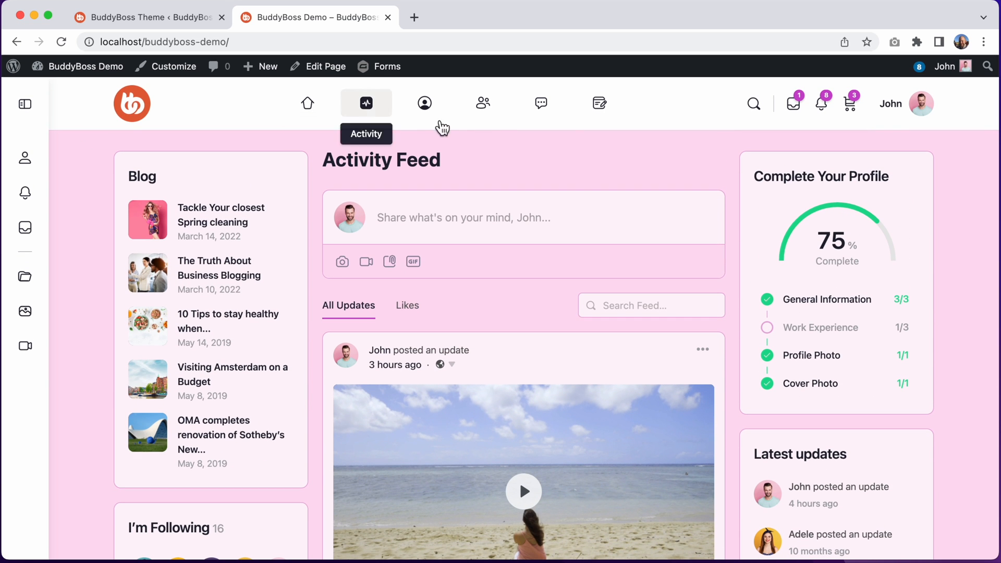
mouse_move(264, 118)
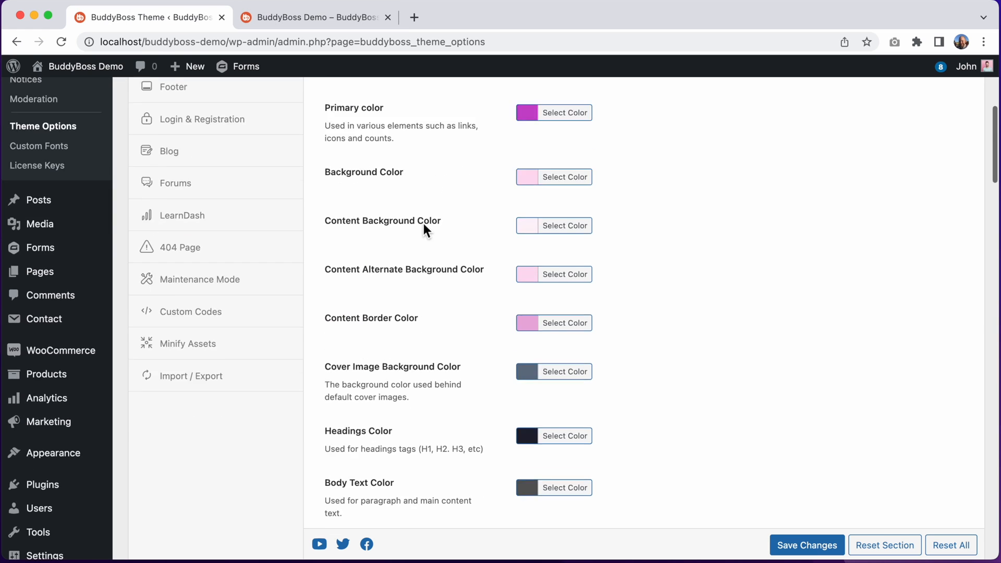
- Set the header background and header alternate background to pale pink
scroll("down", 3)
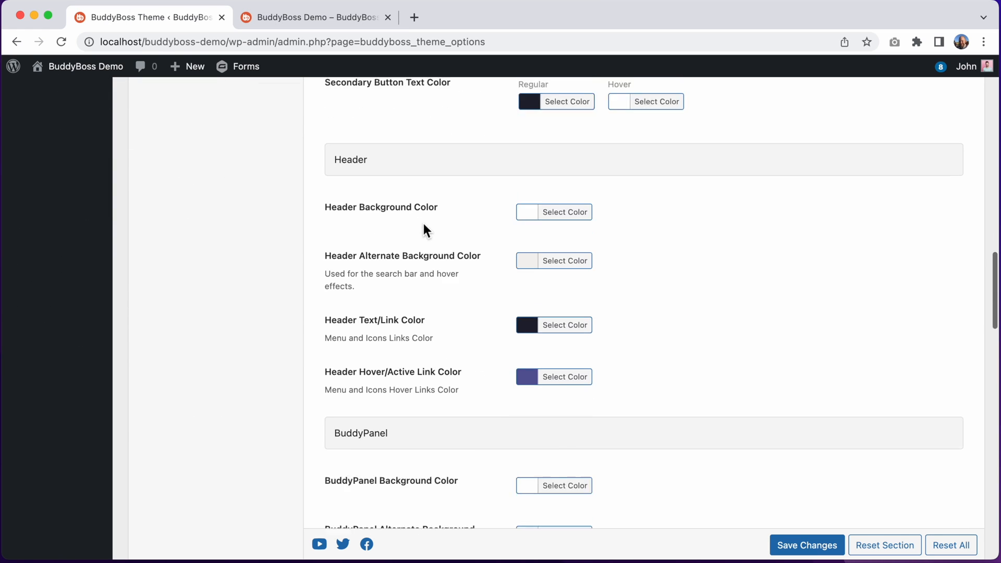
scroll("down", 3)
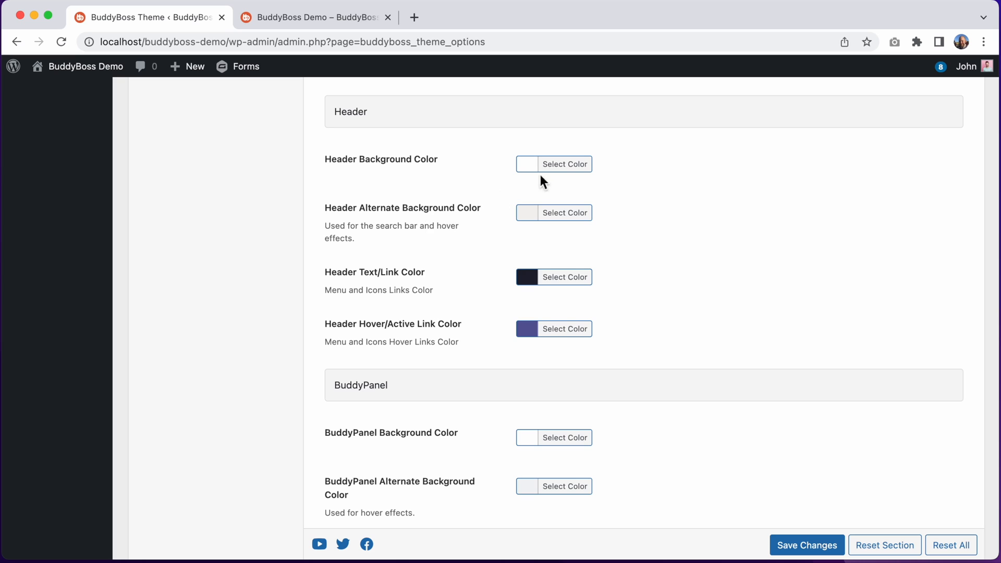
left_click(564, 164)
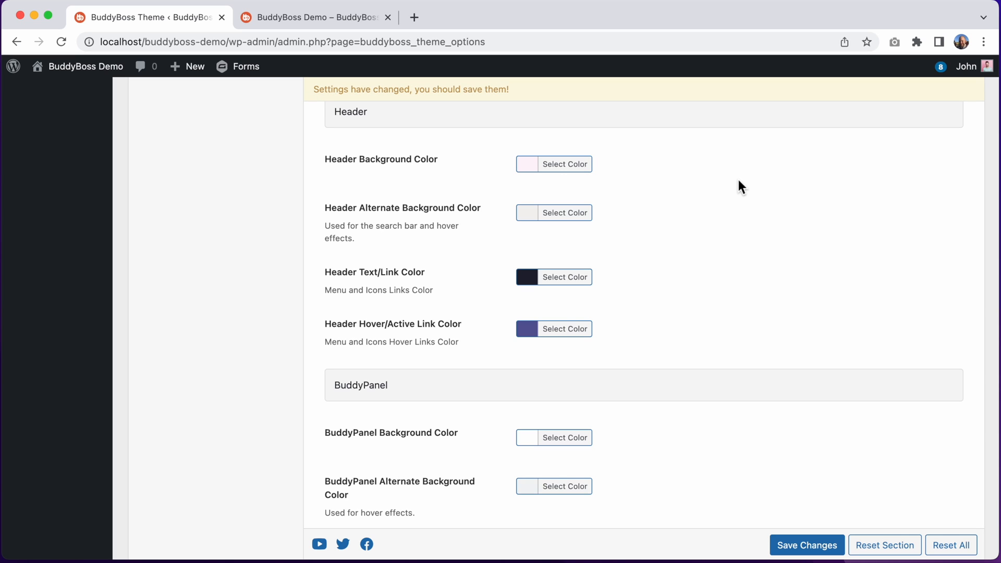
left_click(554, 213)
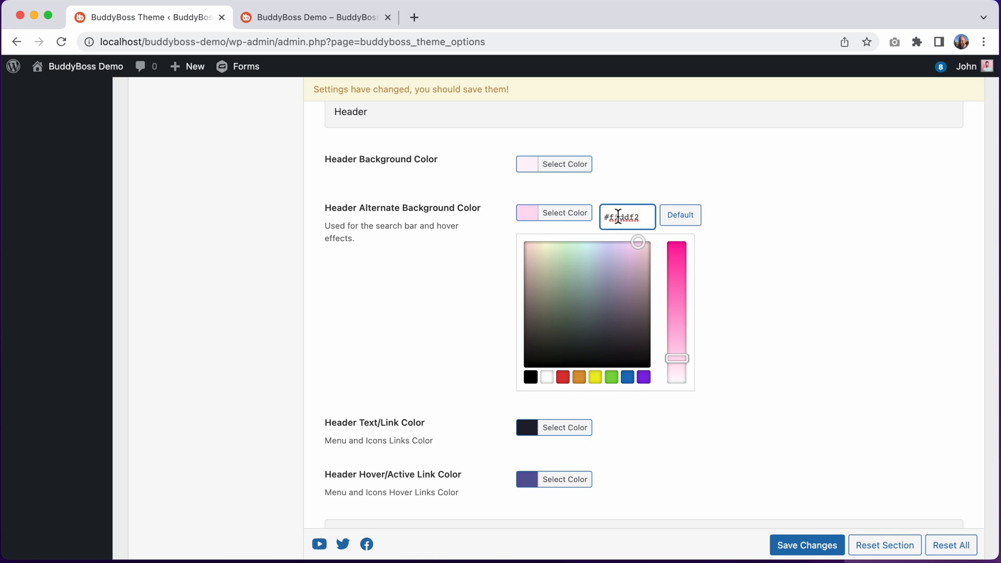
left_click(646, 186)
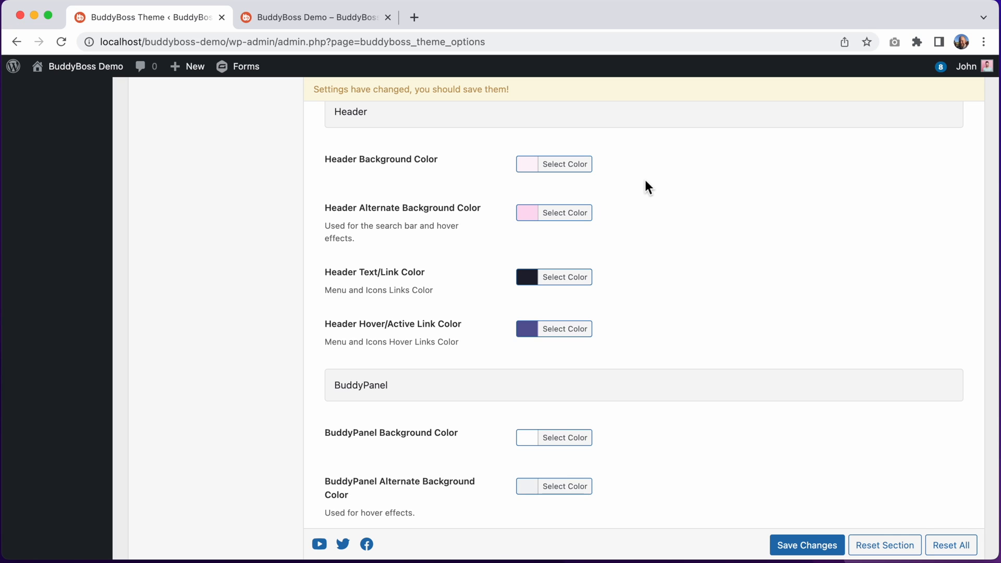
- Set BuddyPanel background and alternate background to pale pink and save the colour changes
scroll("down", 3)
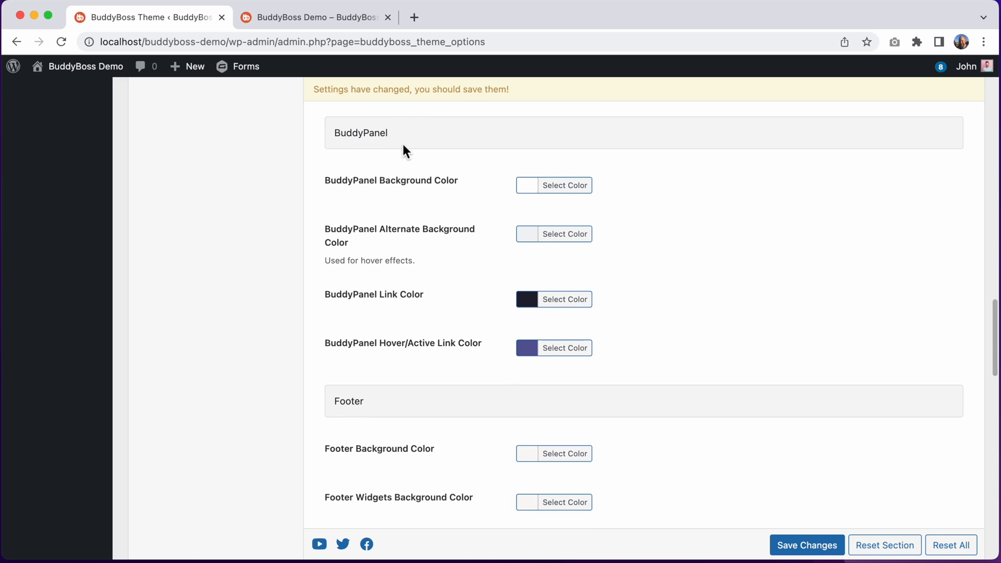
left_click(564, 185)
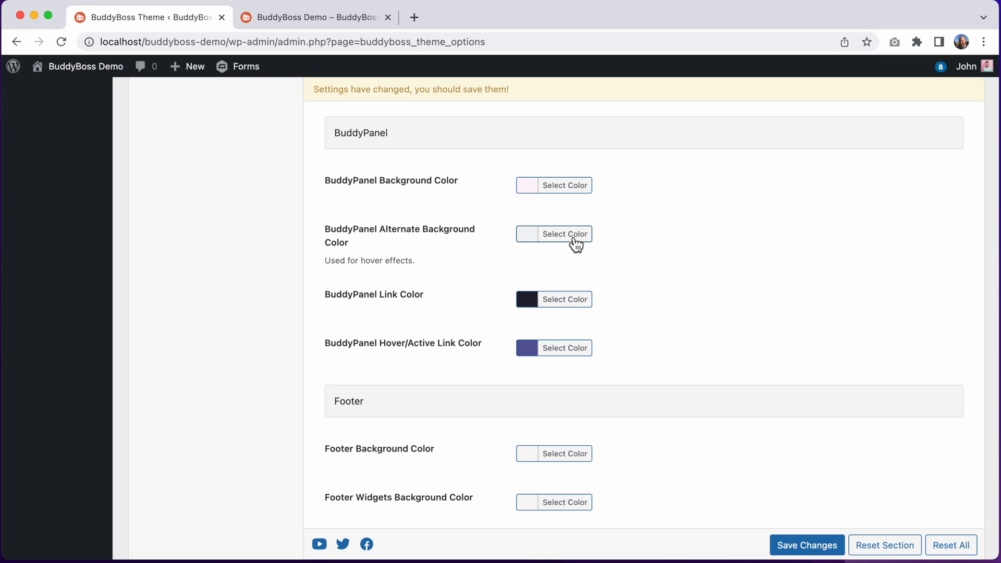
left_click(564, 234)
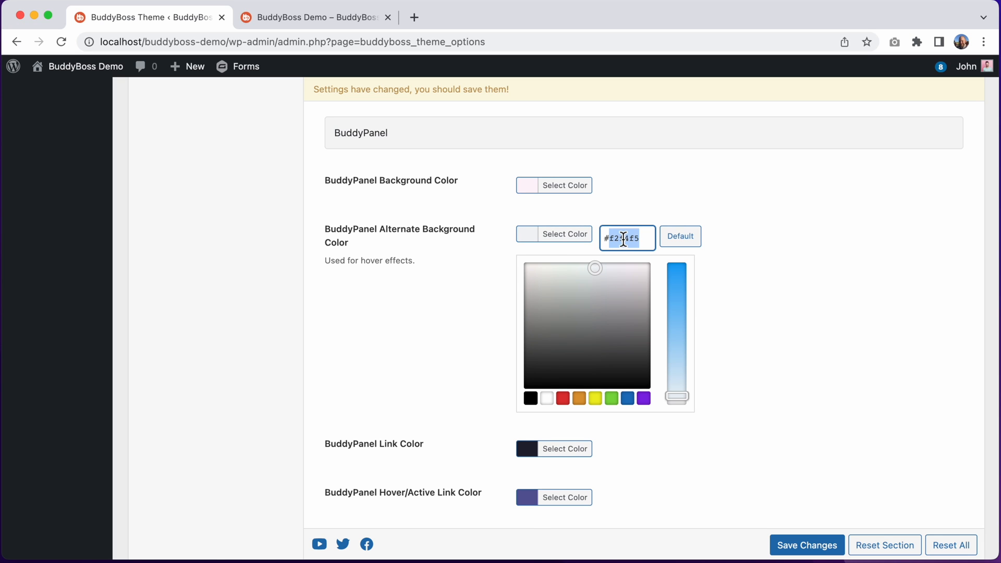
left_click(645, 211)
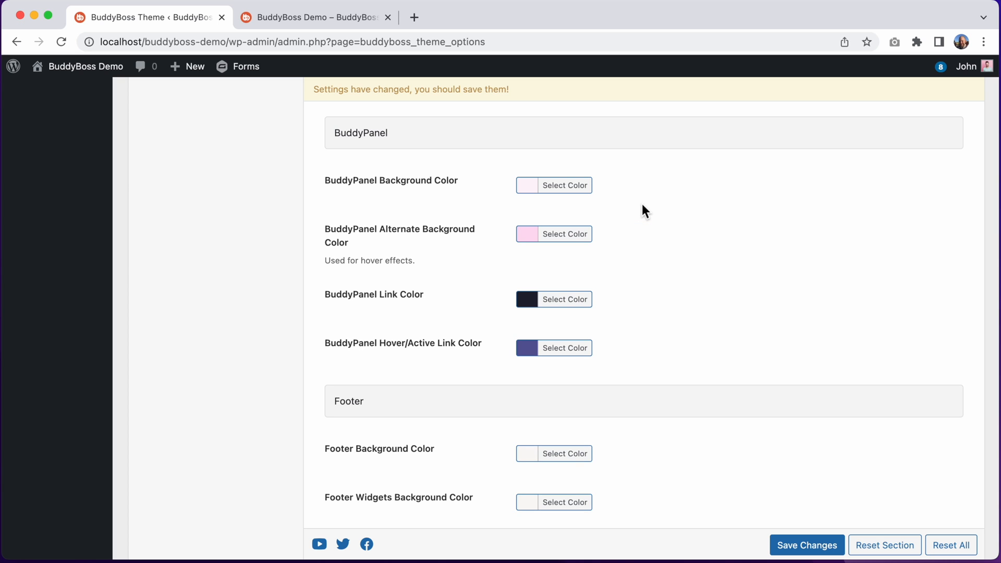
mouse_move(807, 545)
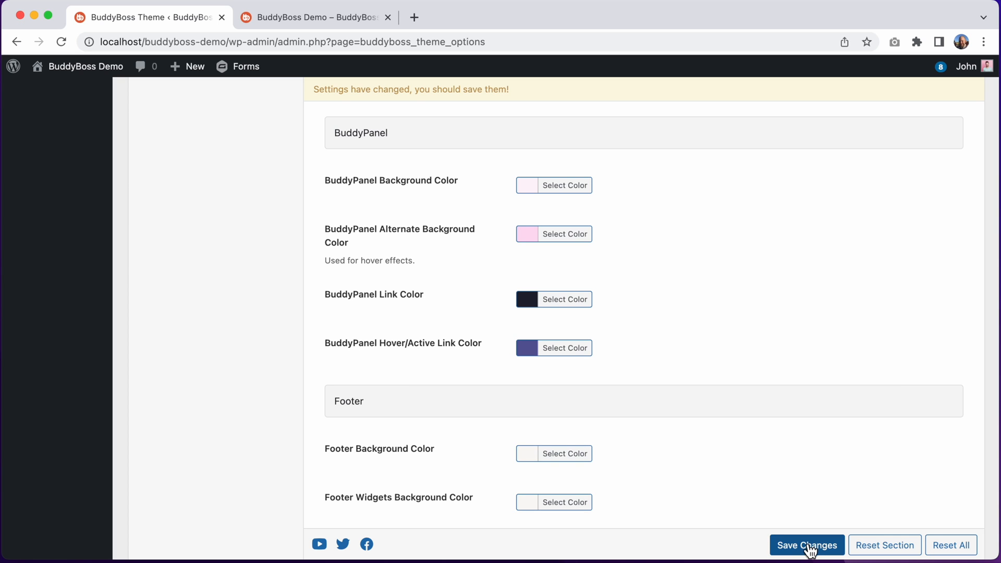
left_click(806, 545)
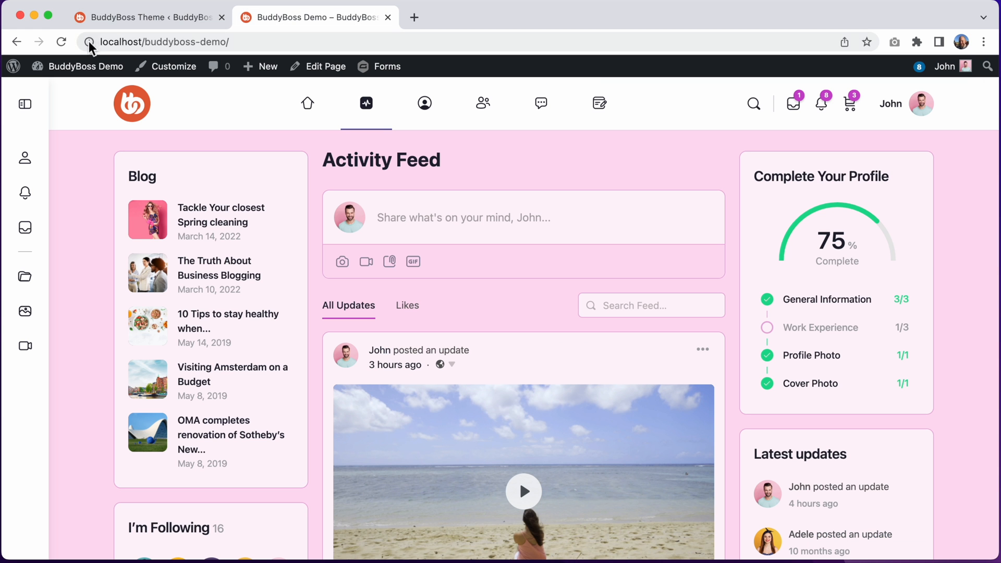
left_click(62, 42)
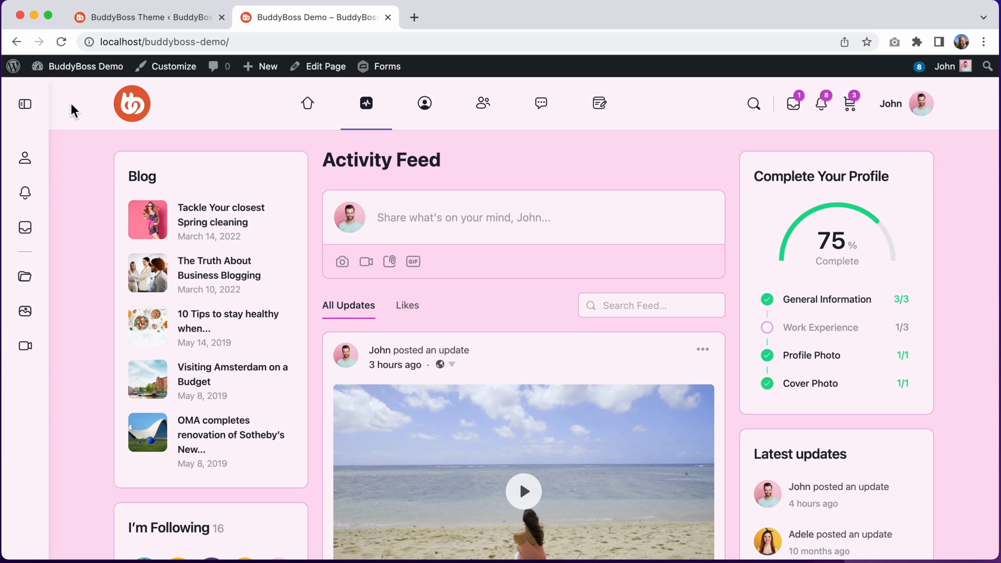
mouse_move(306, 103)
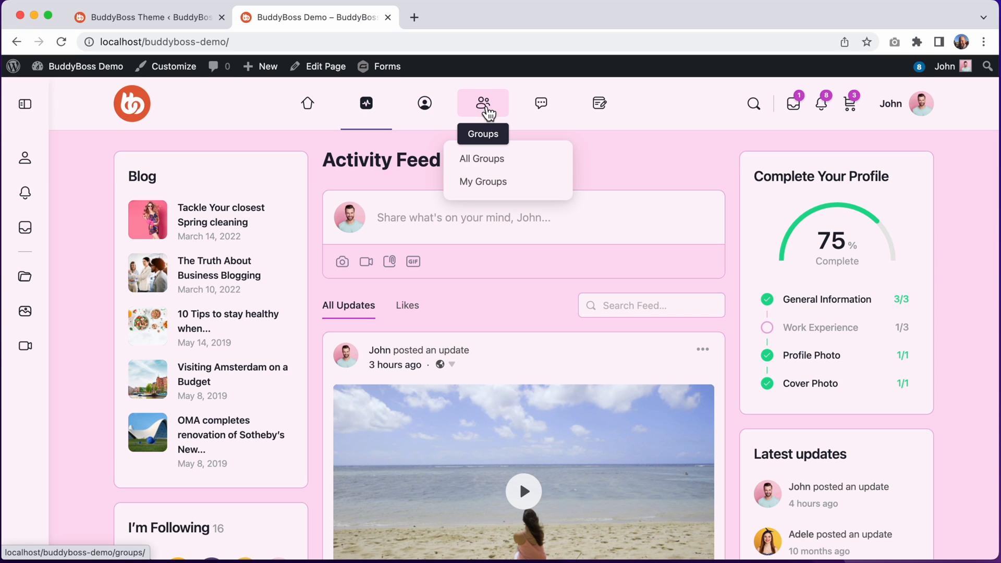
mouse_move(476, 238)
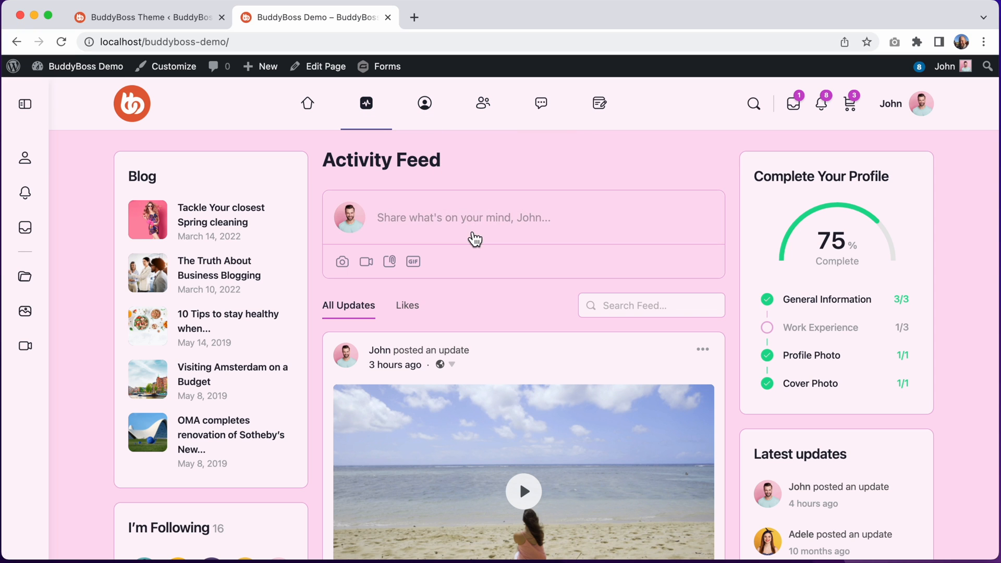
mouse_move(25, 193)
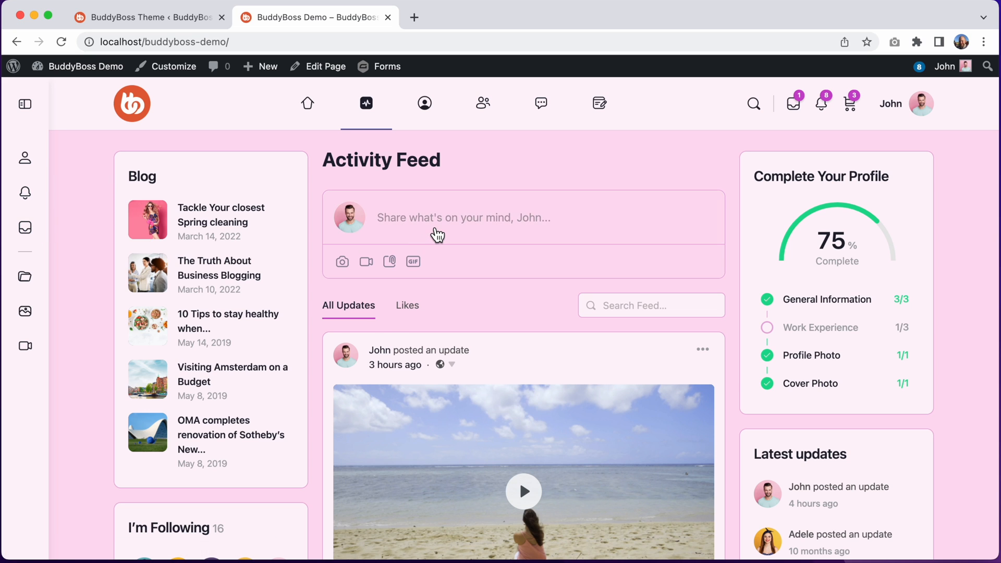
left_click(463, 217)
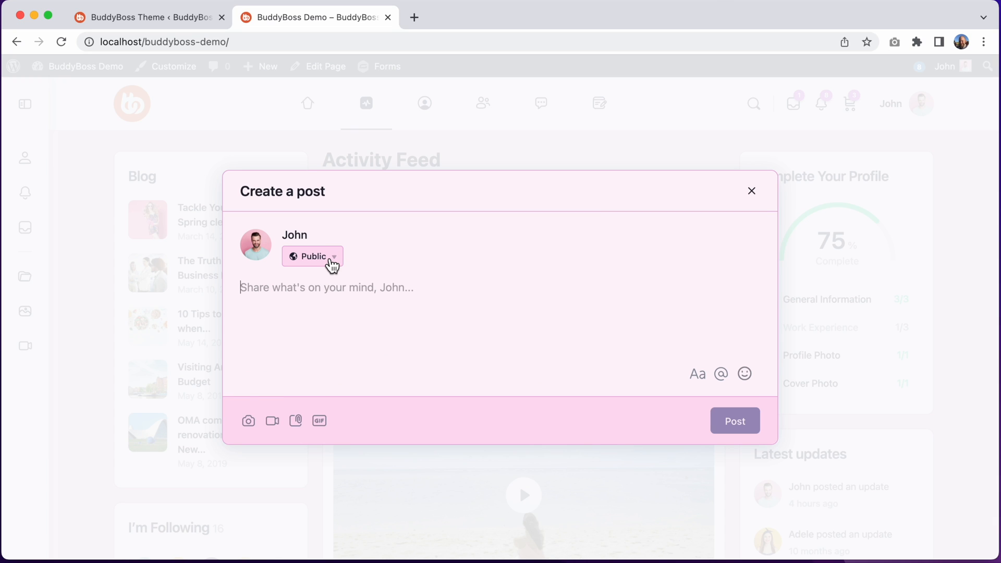
left_click(312, 256)
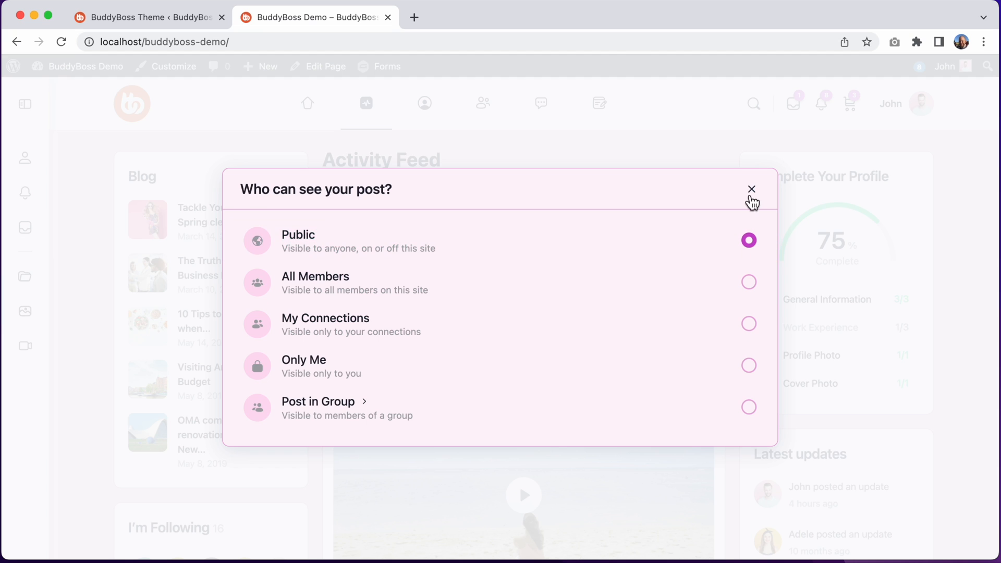
left_click(752, 188)
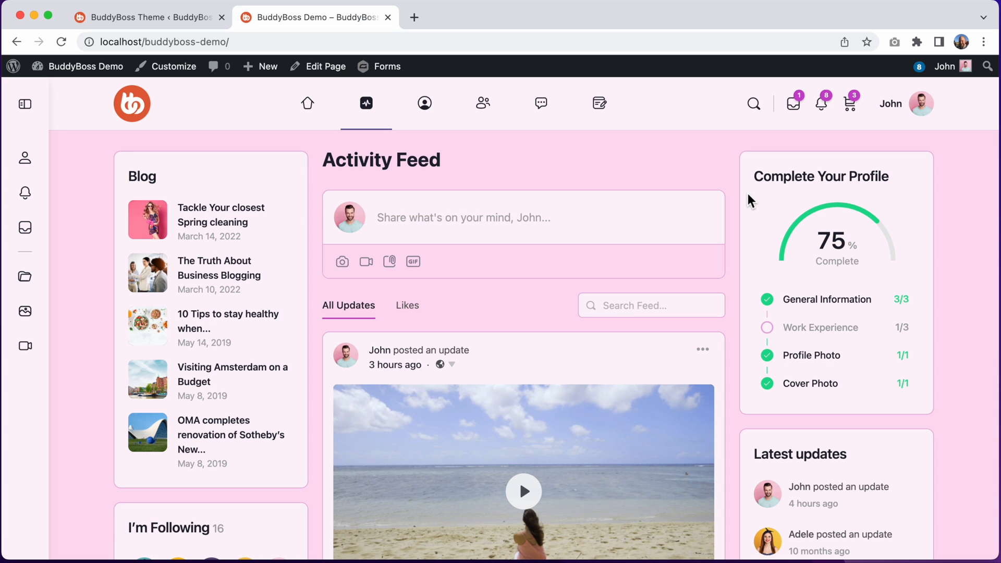
mouse_move(831, 182)
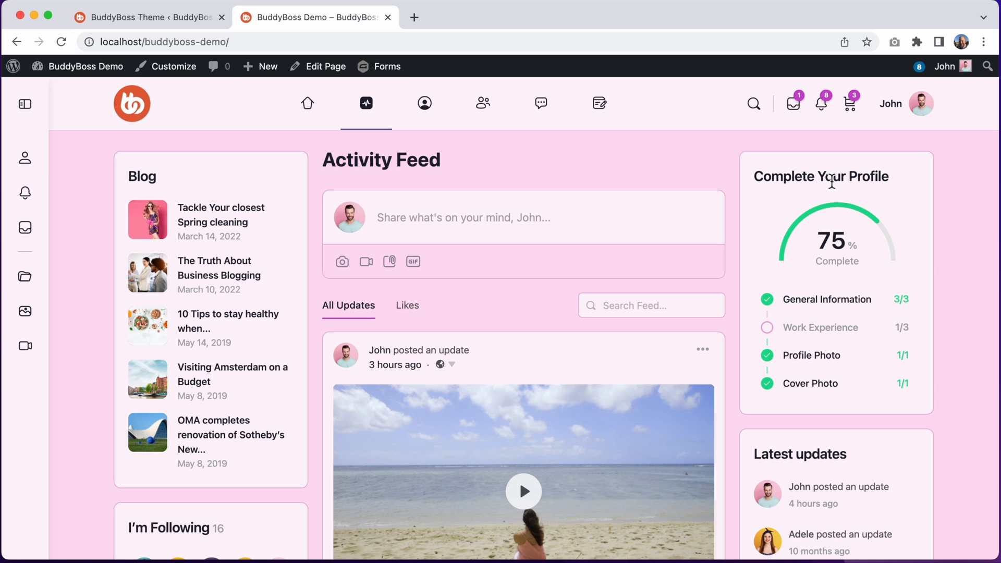
mouse_move(416, 235)
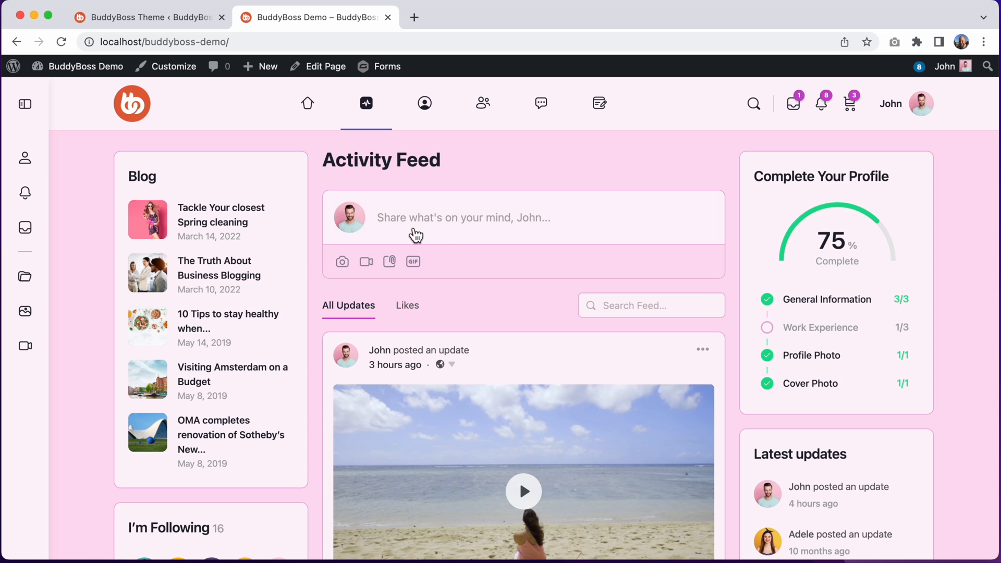
mouse_move(499, 294)
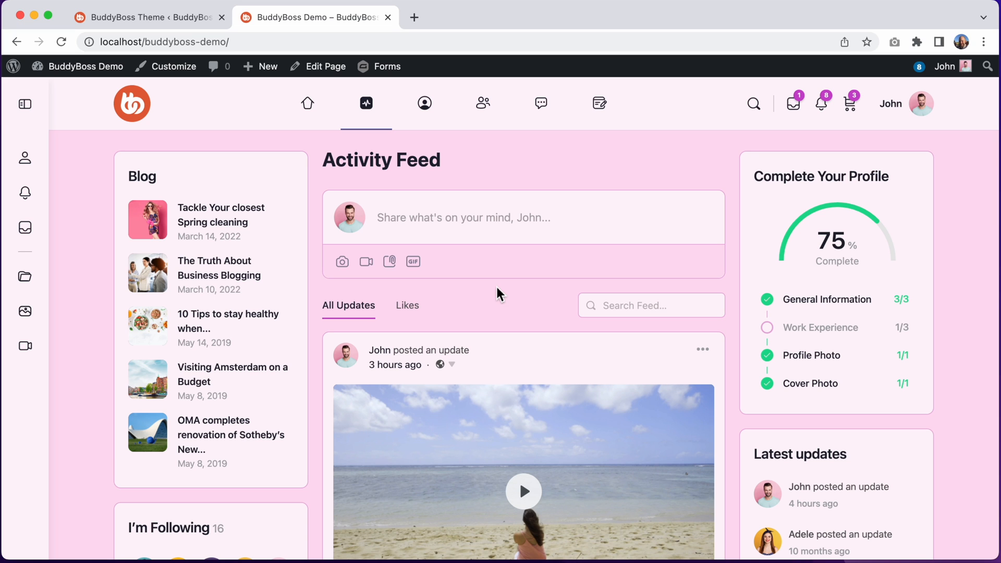
mouse_move(268, 119)
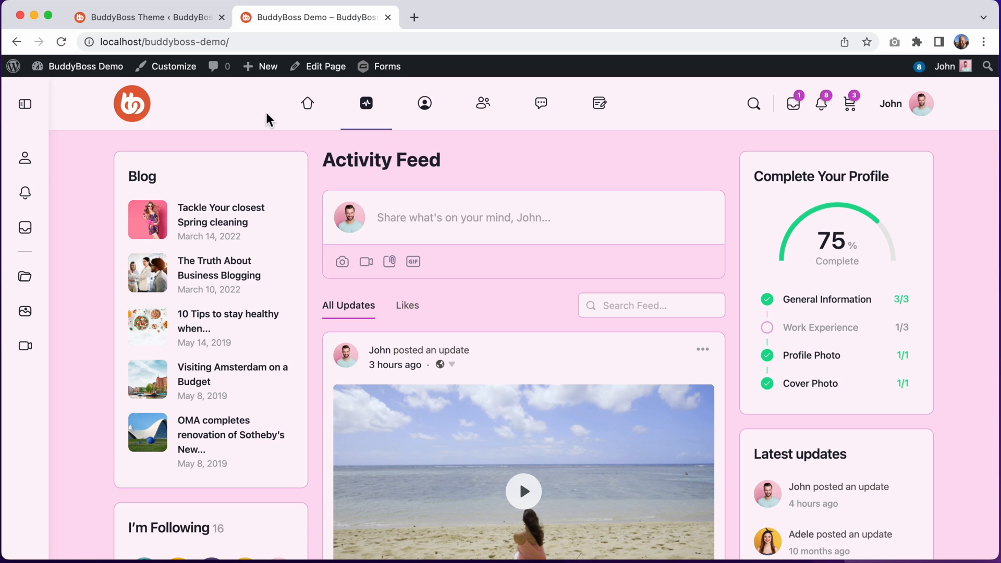
left_click(146, 18)
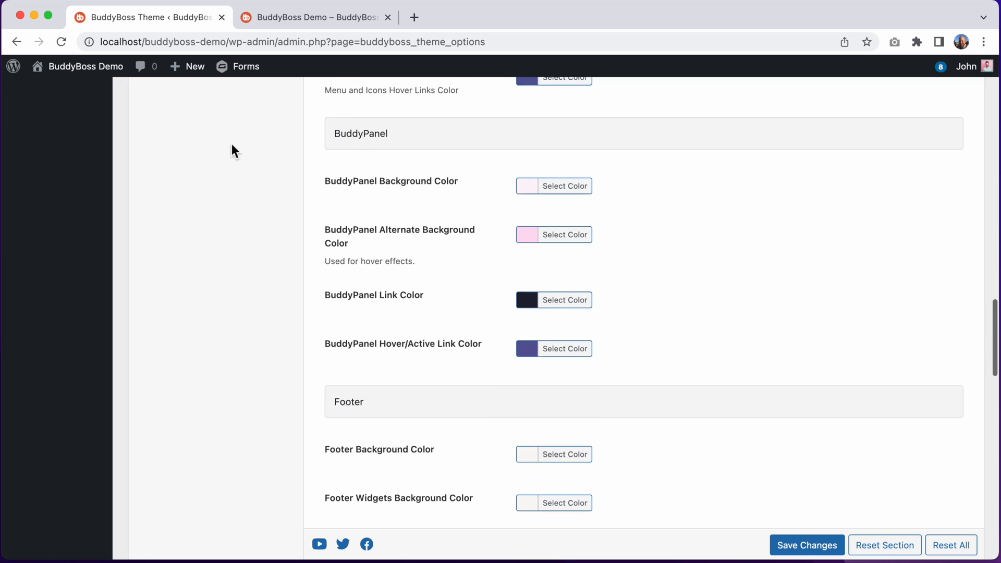
- Restore the primary colour to its default blue #385dff in the picker
left_click(172, 158)
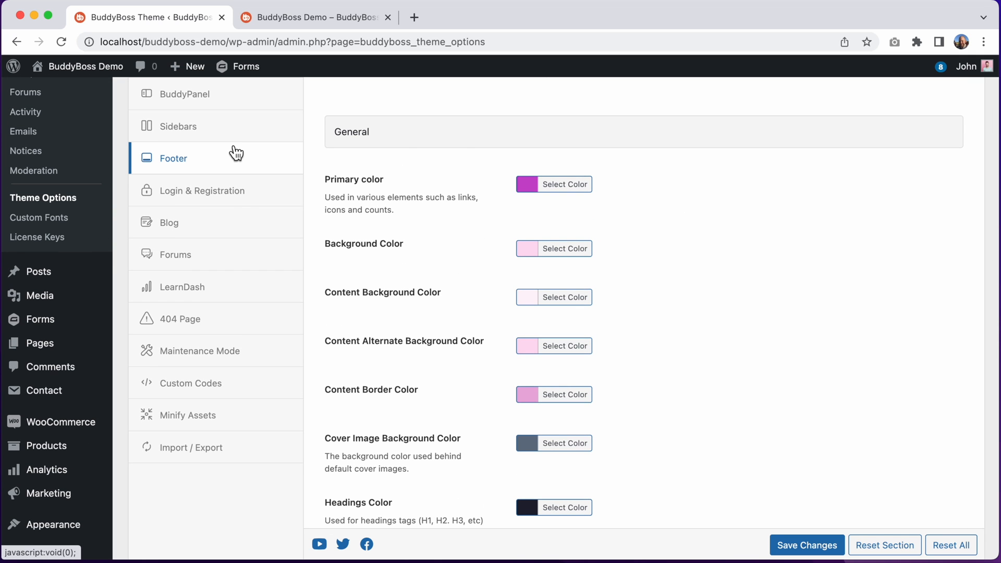
left_click(564, 183)
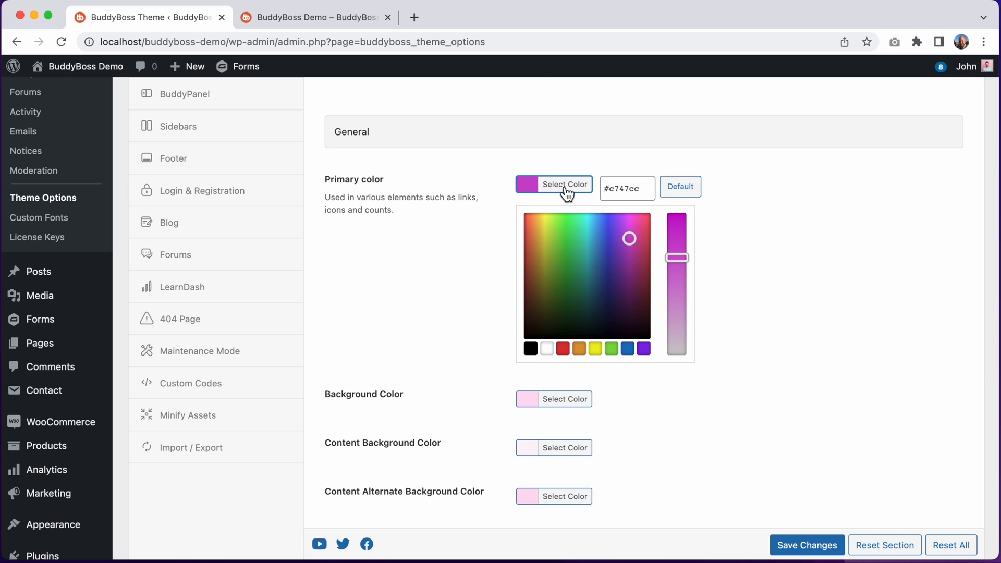
left_click(679, 186)
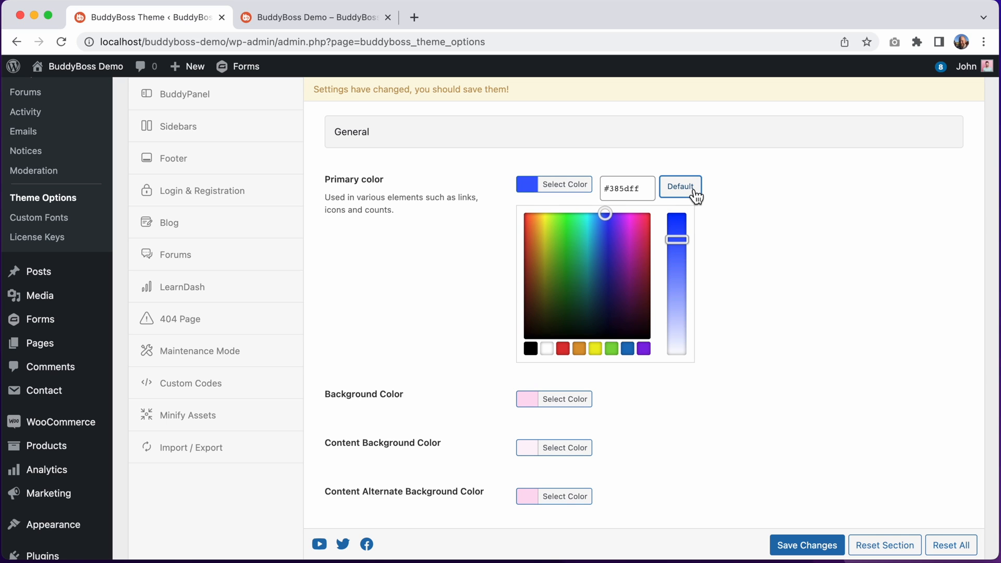
left_click(680, 186)
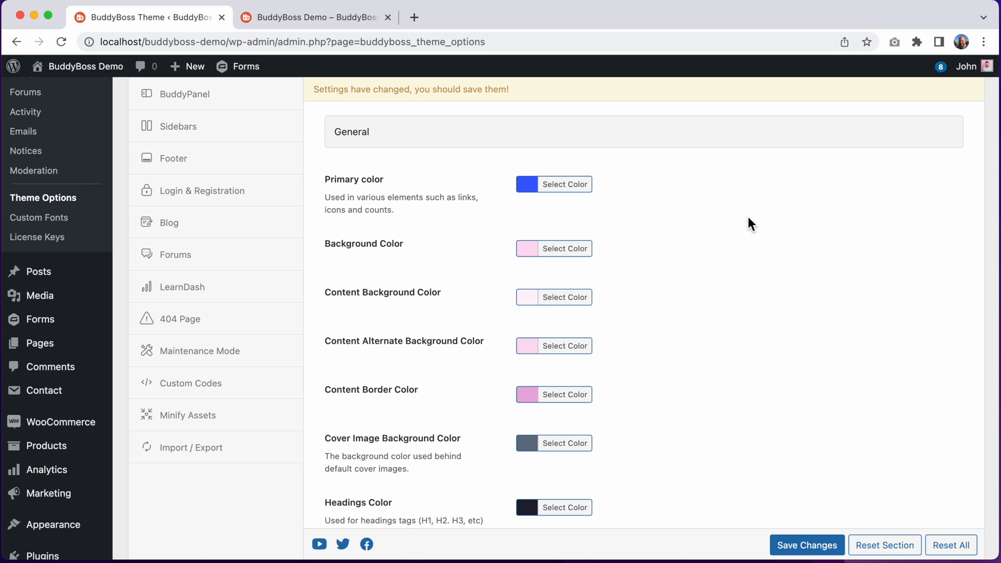
scroll("up", 3)
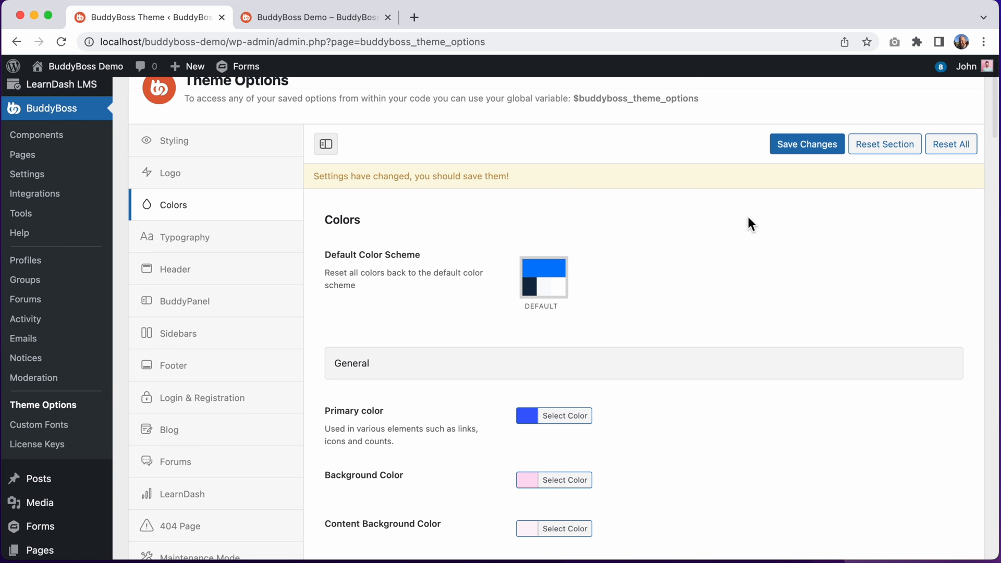
left_click(543, 278)
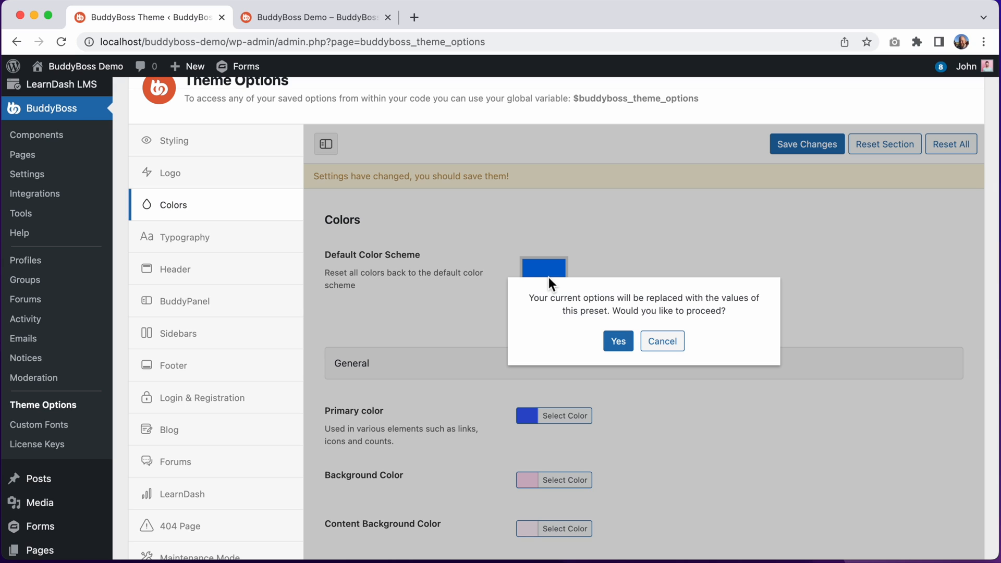
mouse_move(615, 383)
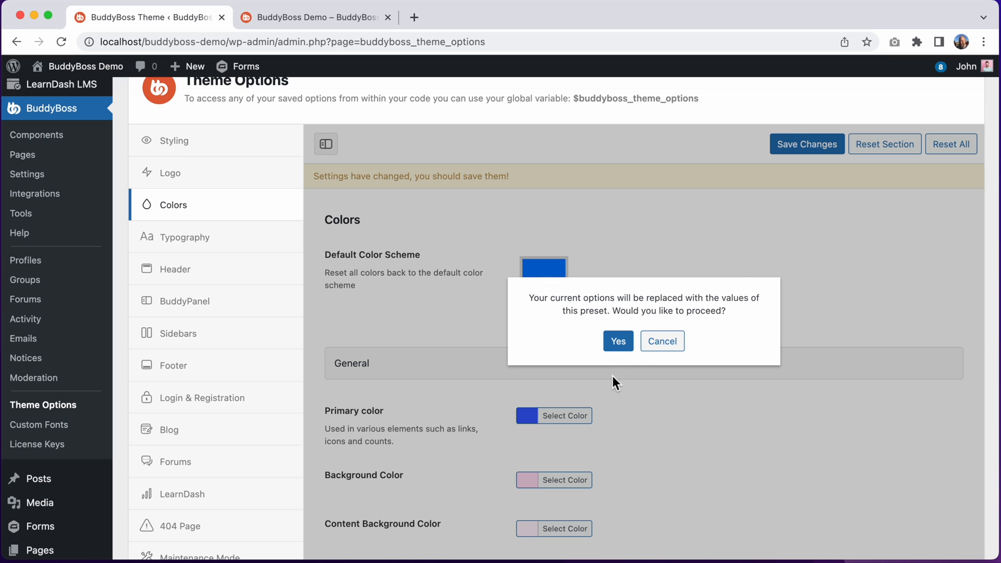
mouse_move(662, 341)
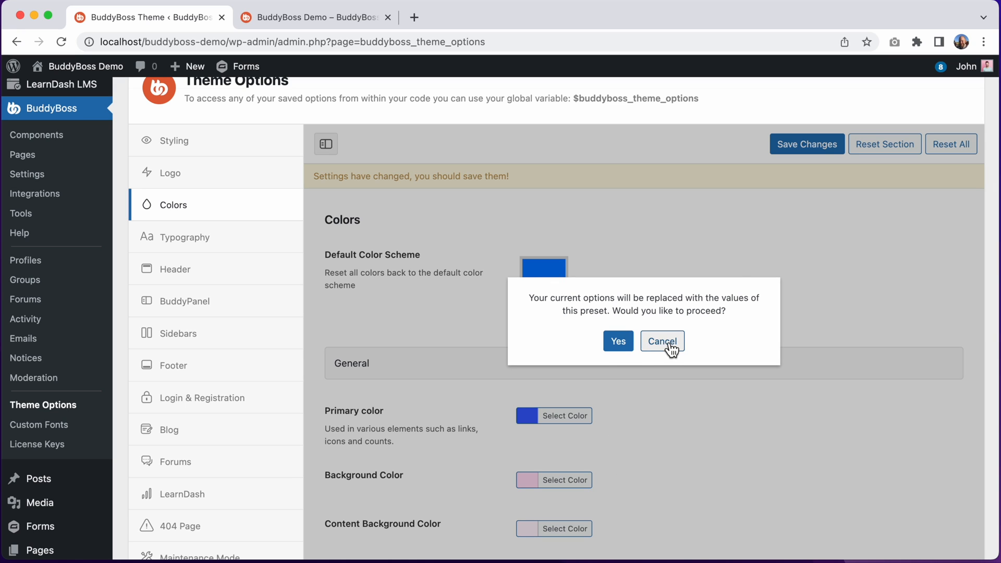
left_click(661, 341)
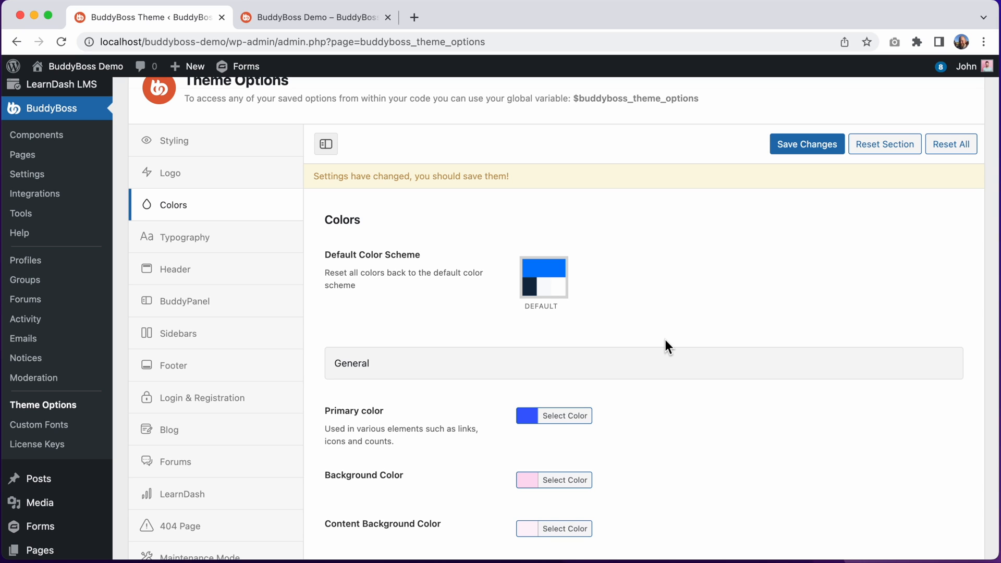
left_click(312, 18)
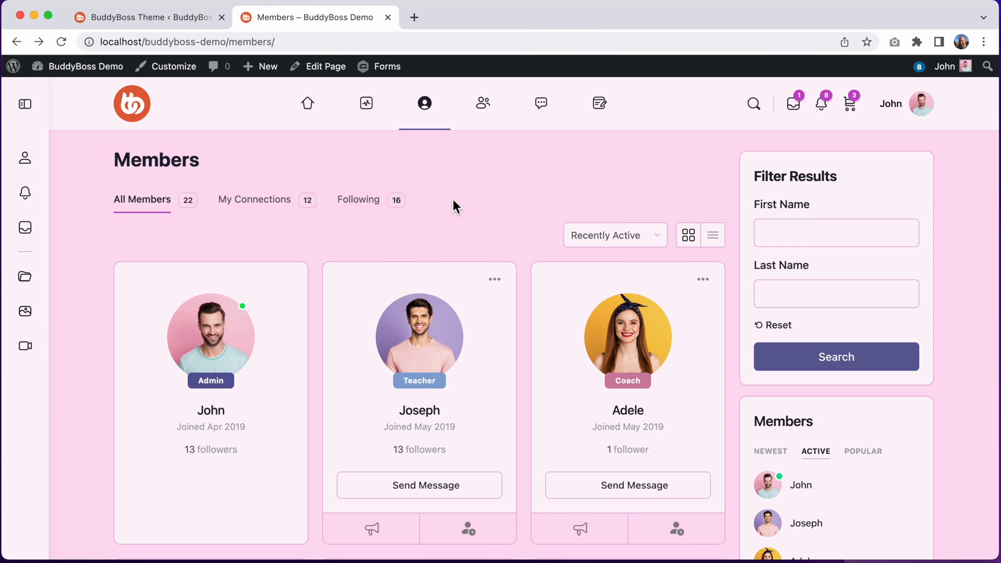
- Browse the members directory labels, then switch back to the Theme Options tab
scroll("down", 3)
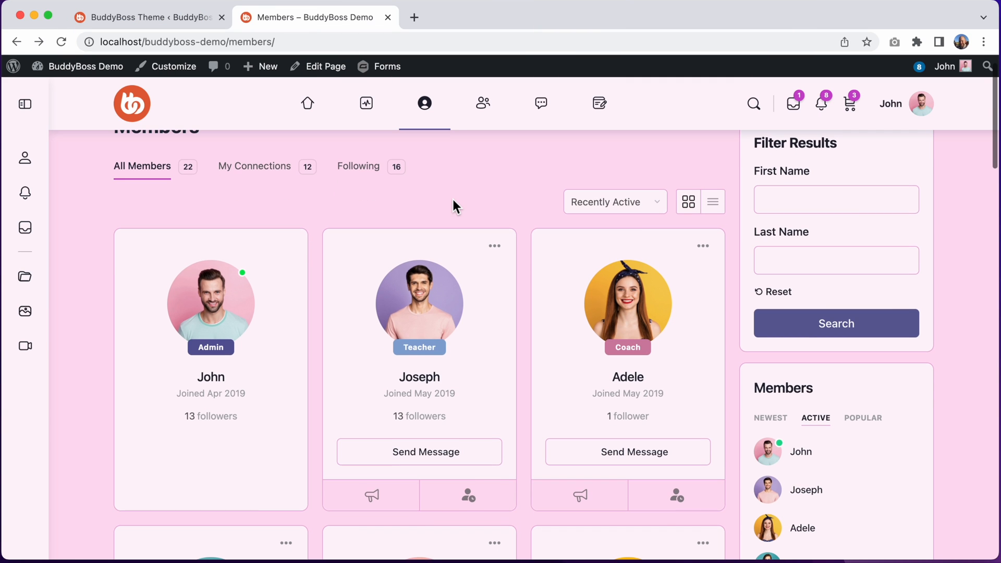
mouse_move(228, 325)
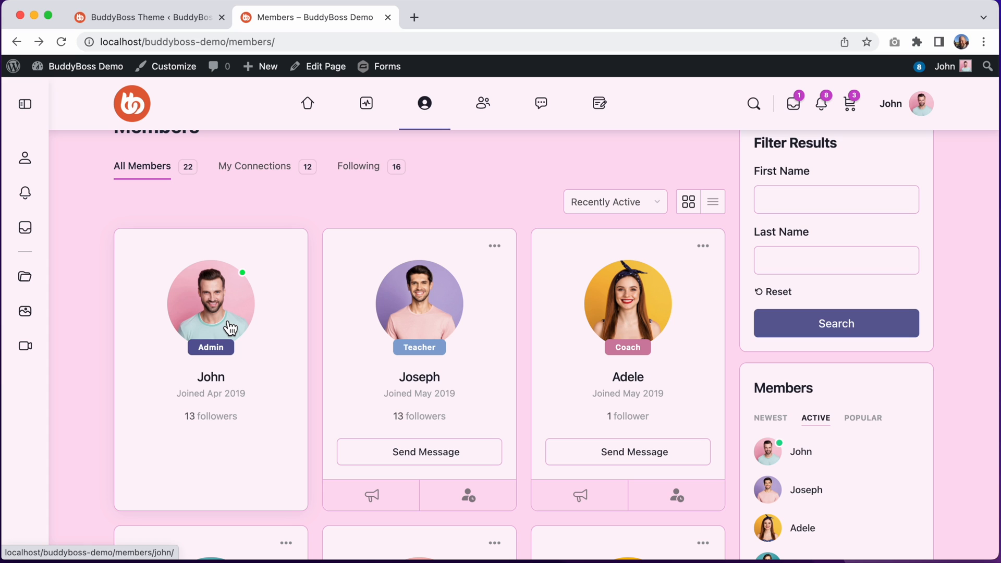
mouse_move(206, 362)
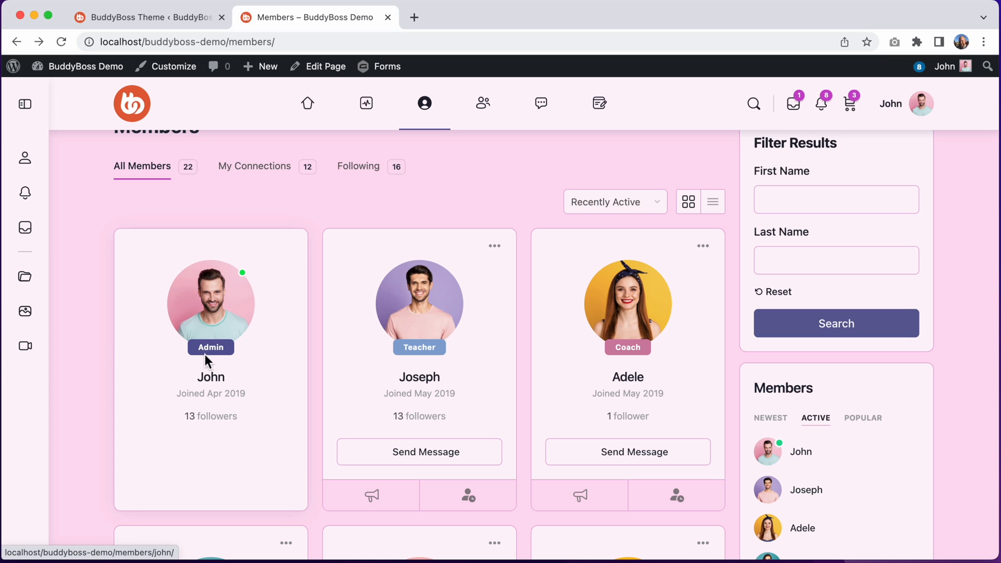
mouse_move(428, 346)
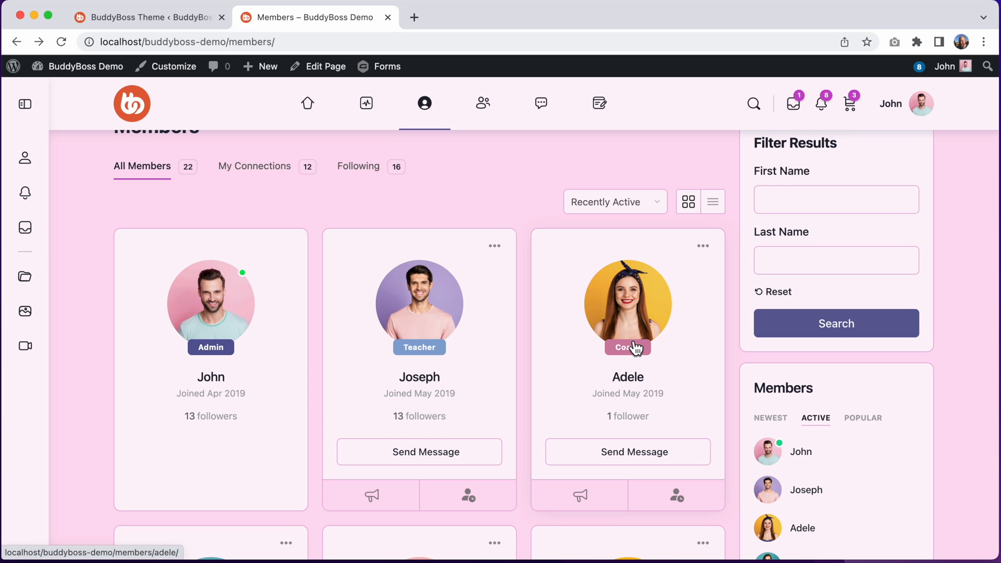
left_click(147, 18)
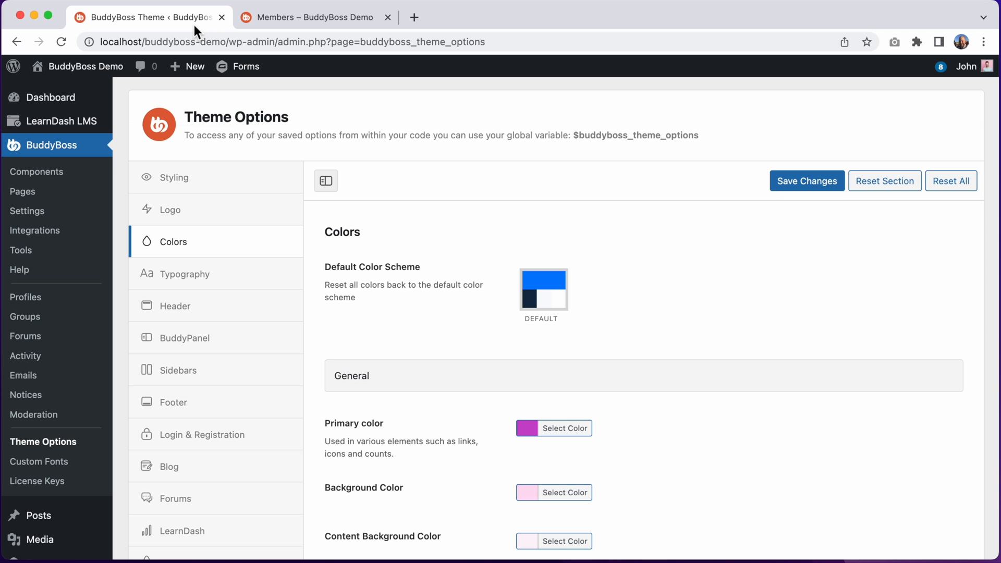
- Scroll to the Labels colour settings, then switch to the members directory to compare
scroll("down", 3)
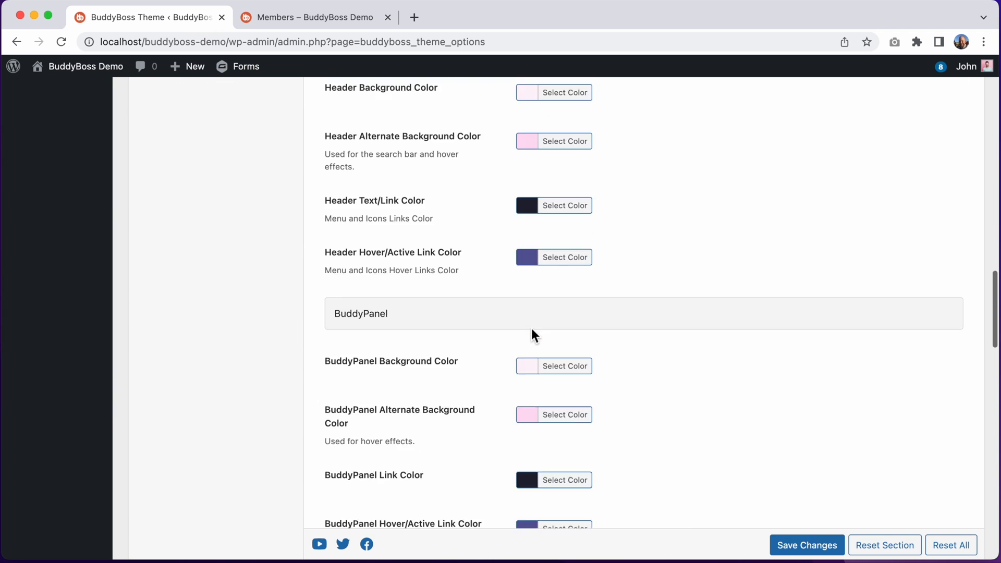
scroll("down", 3)
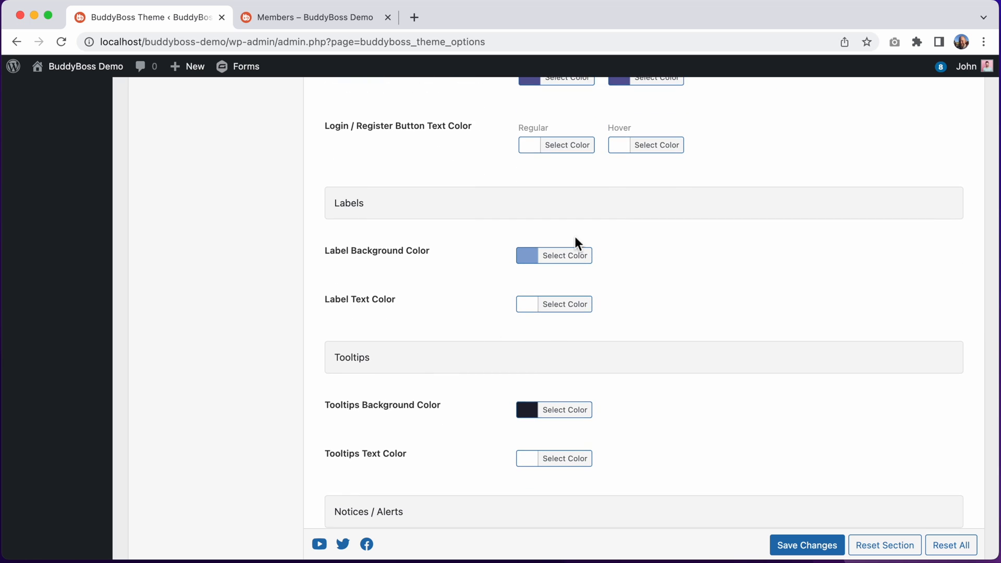
mouse_move(551, 249)
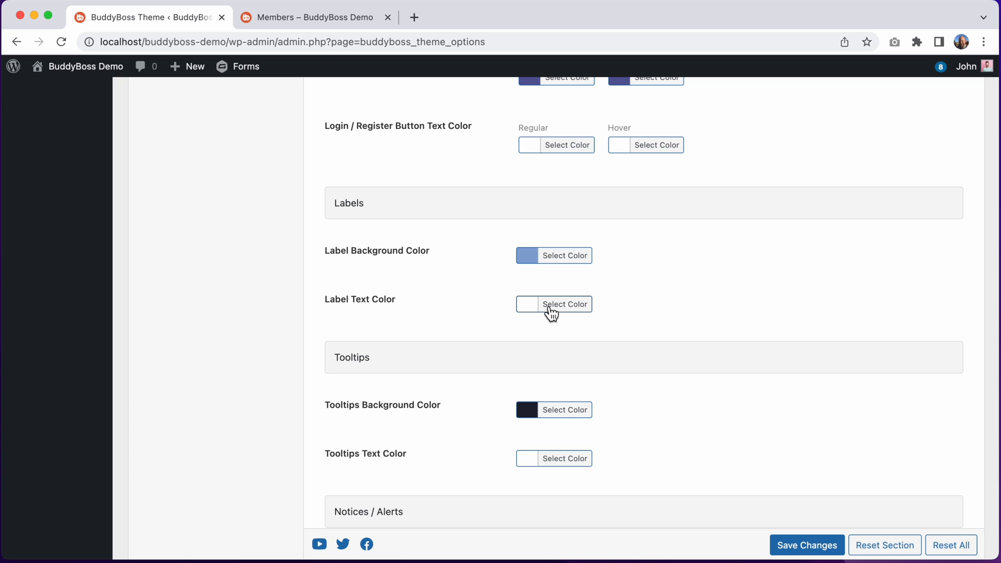
left_click(315, 17)
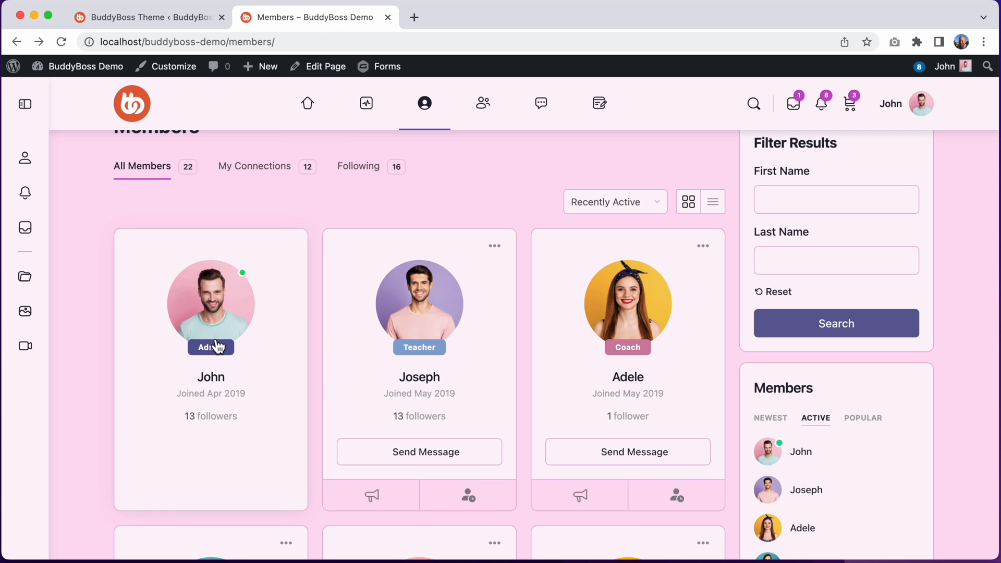
mouse_move(628, 353)
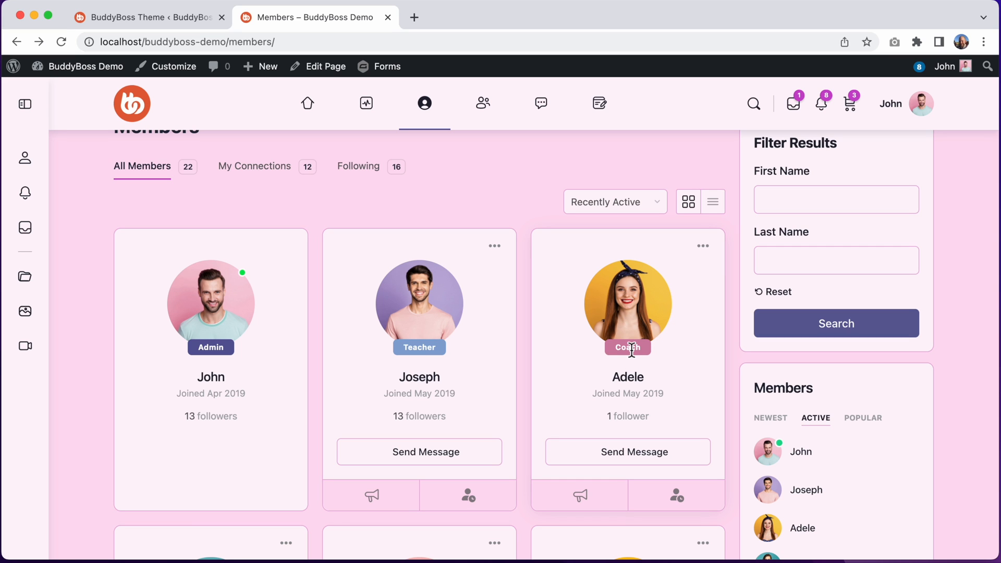
mouse_move(308, 192)
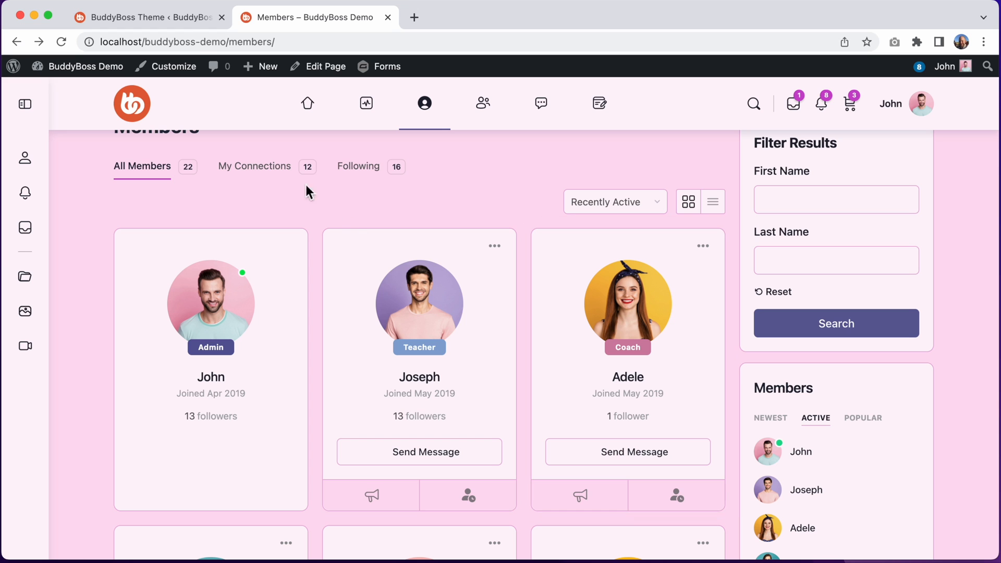
- Switch from the members directory back to the Theme Options Colors page
left_click(147, 18)
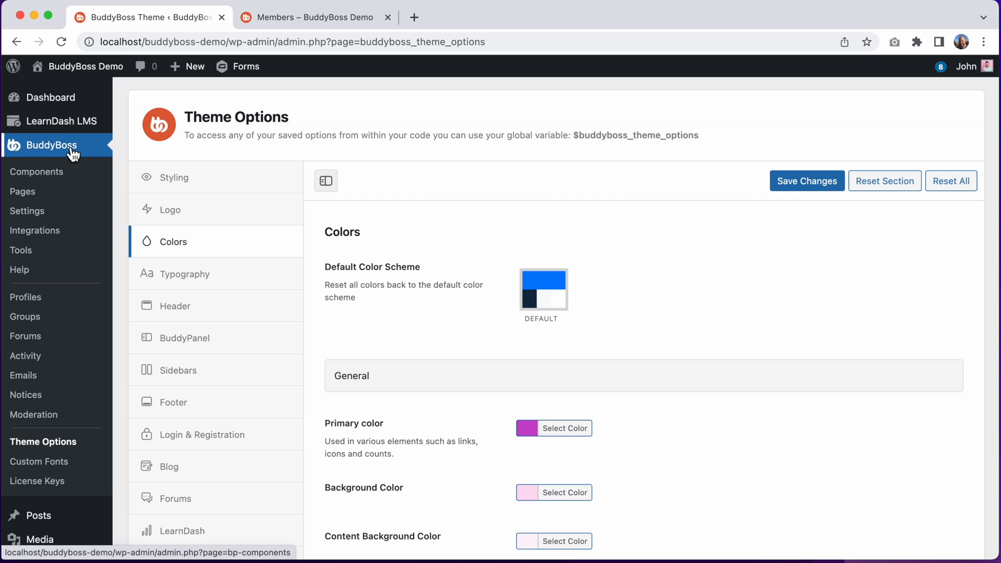
- Show the Profile Types list with Admins, Coaches, Teachers and Students
left_click(25, 297)
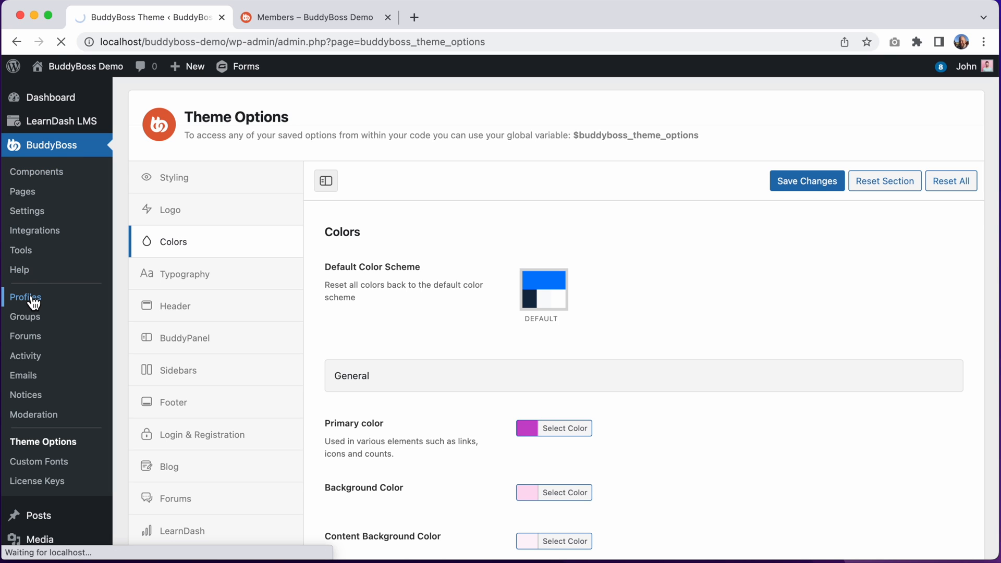
left_click(25, 297)
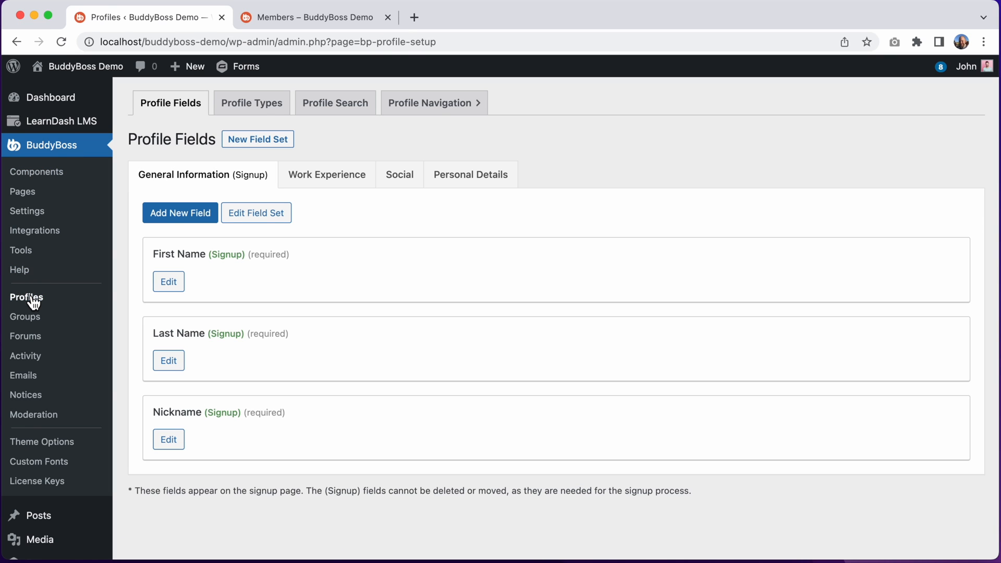
left_click(252, 104)
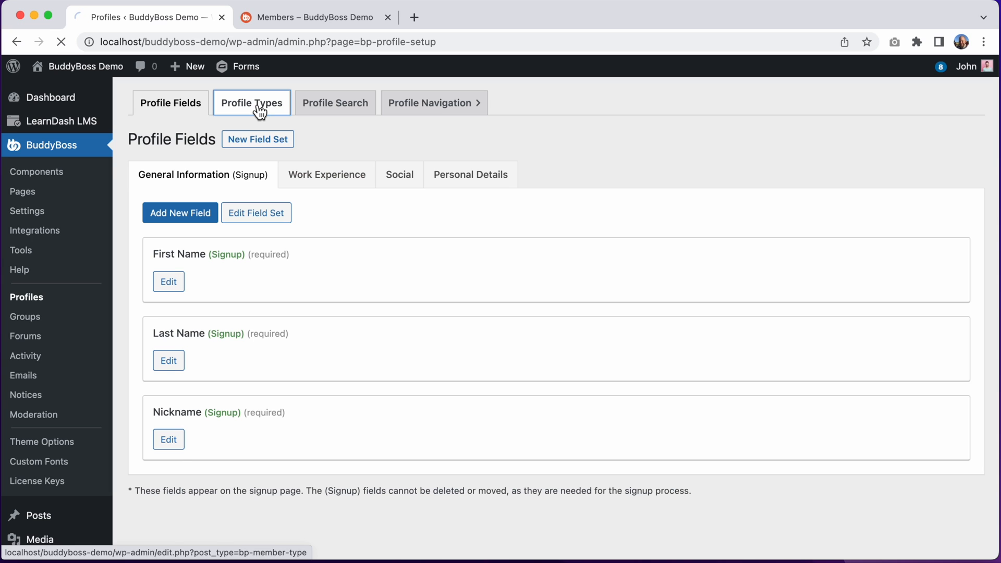
left_click(252, 103)
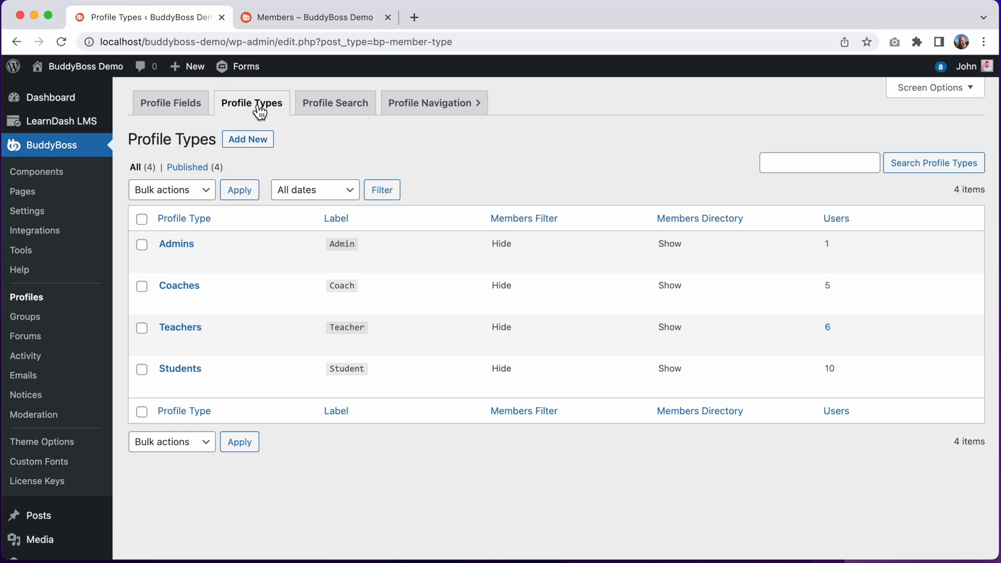
mouse_move(264, 230)
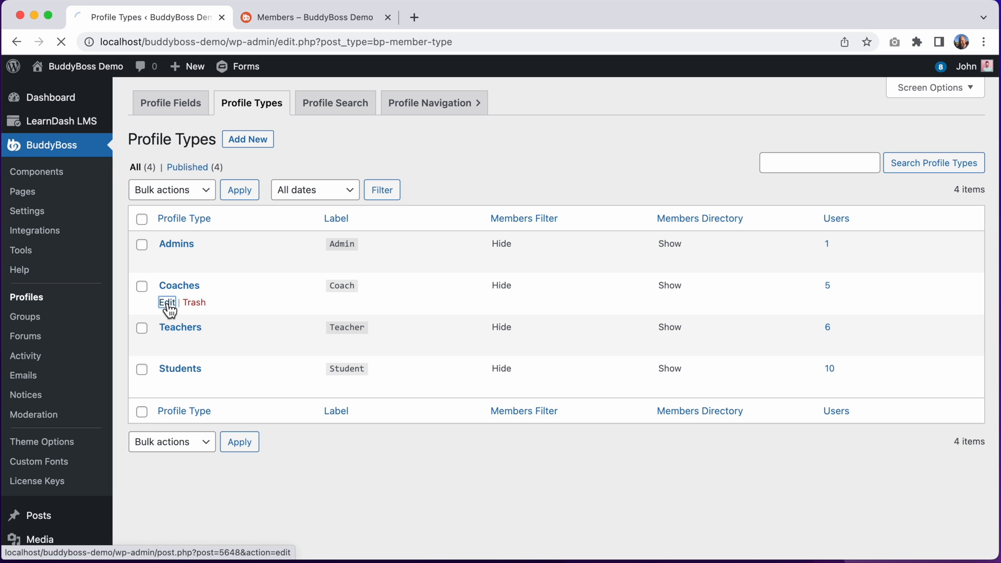
- Edit the Coaches profile type and keep its label colours on Custom
left_click(166, 302)
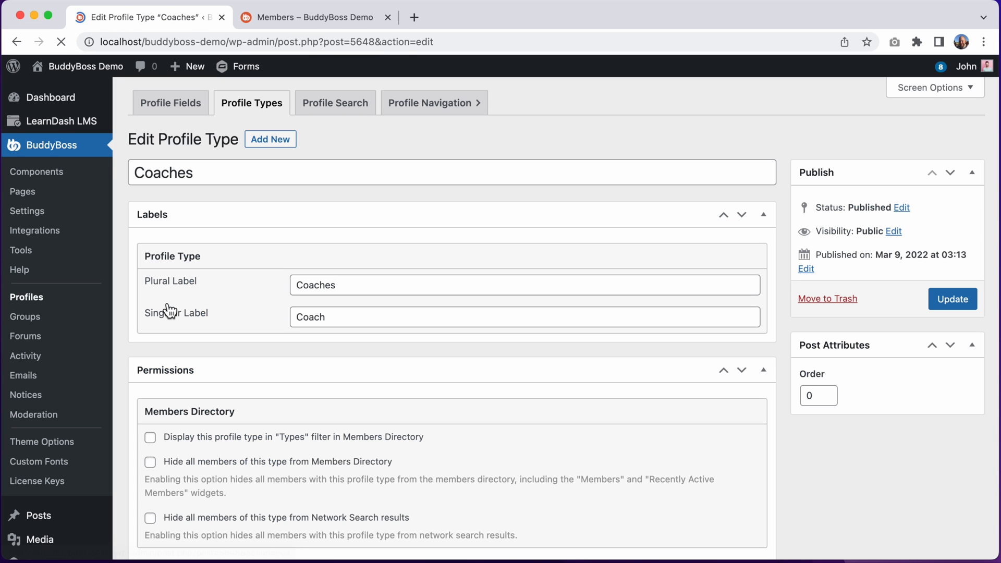
scroll("down", 3)
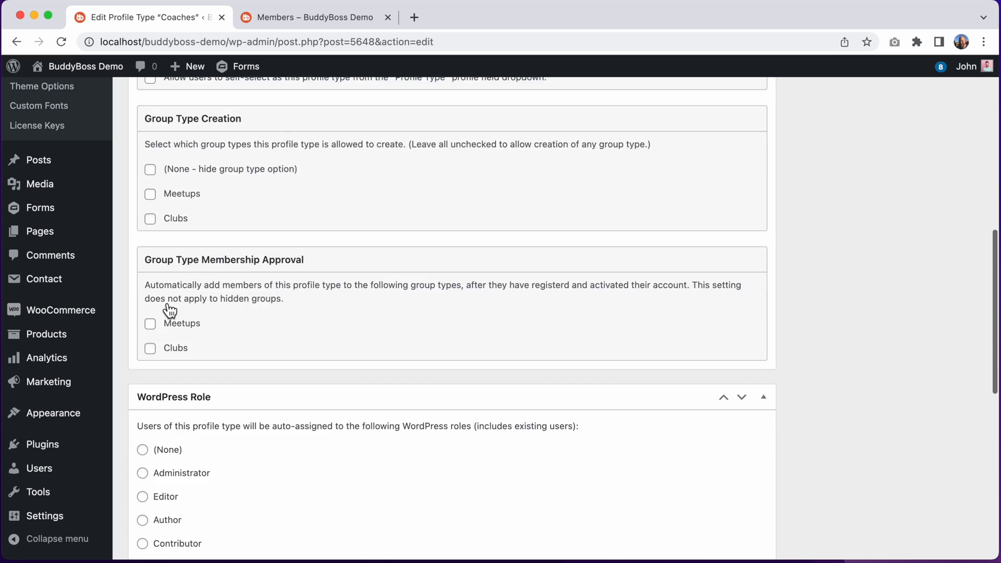
scroll("down", 3)
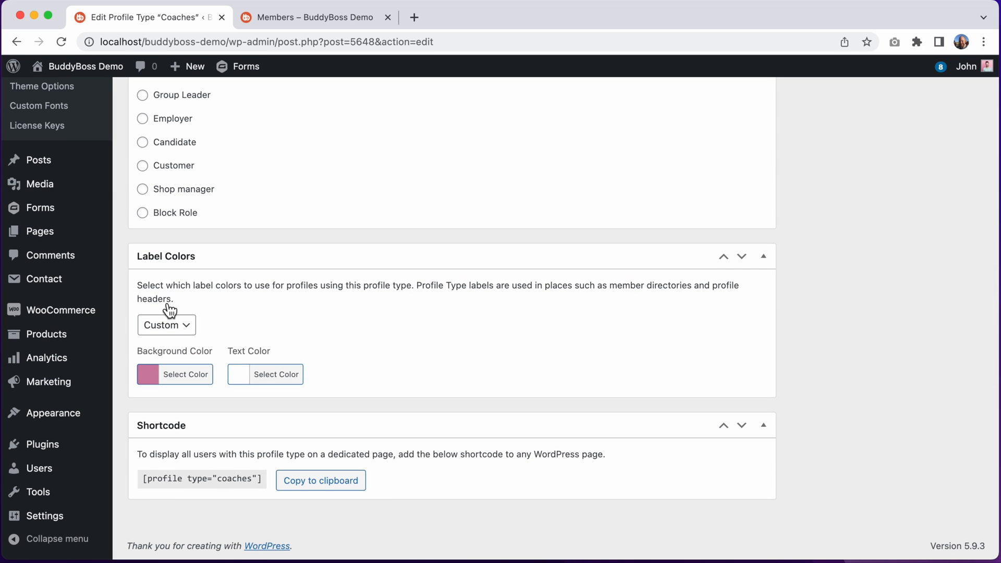
mouse_move(285, 332)
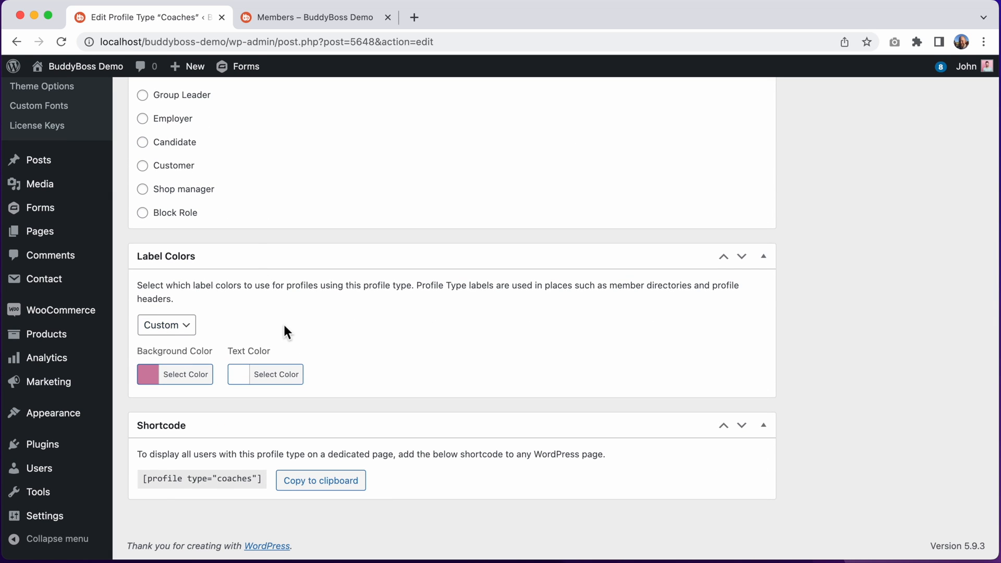
left_click(165, 325)
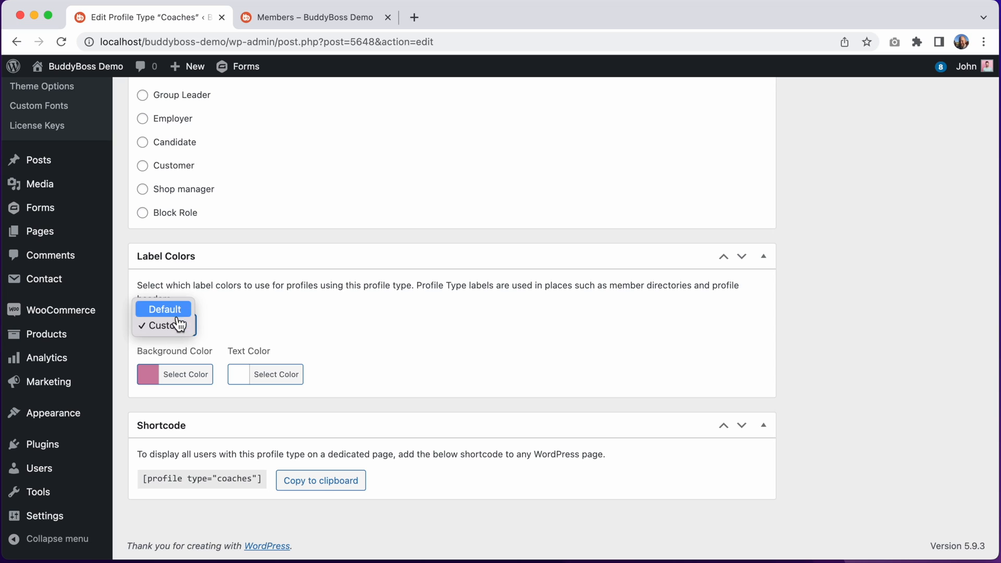
left_click(164, 308)
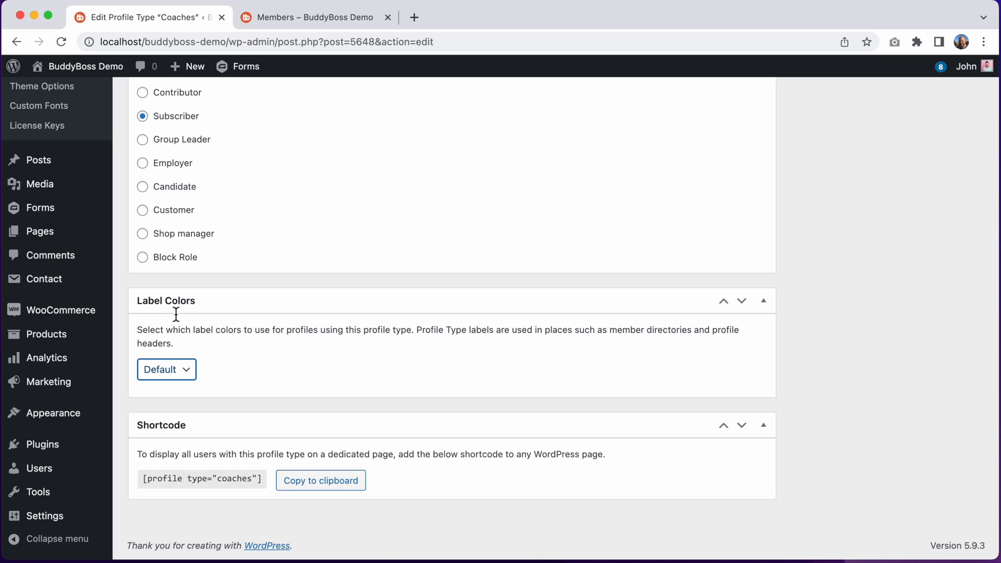
left_click(165, 369)
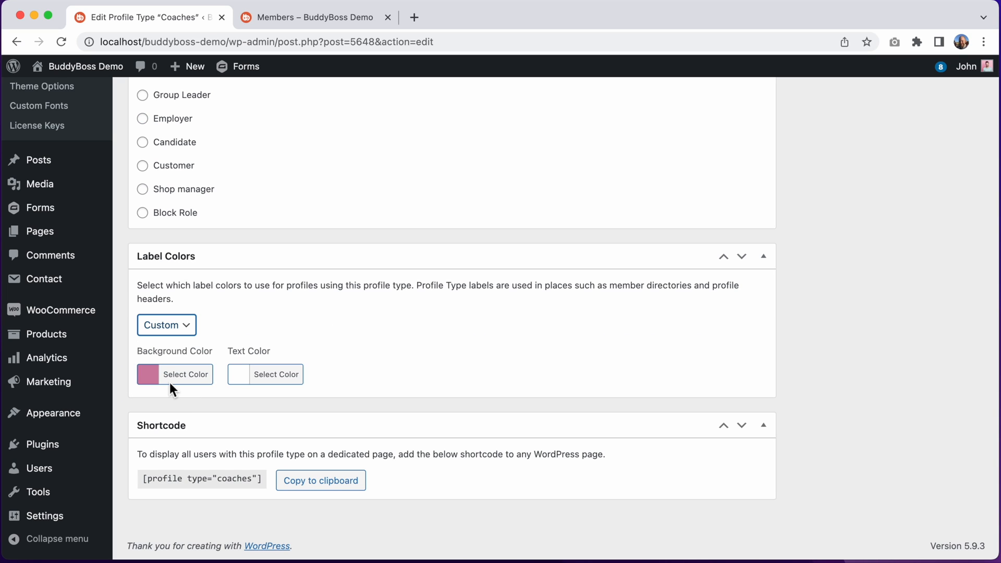
mouse_move(232, 343)
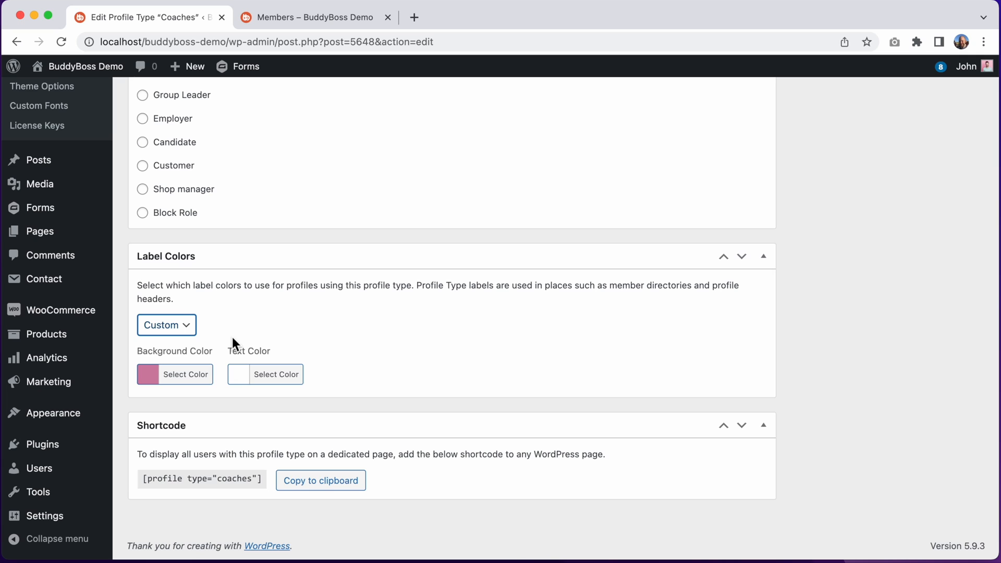
- Set the Coaches label background to green and update the profile type
left_click(174, 375)
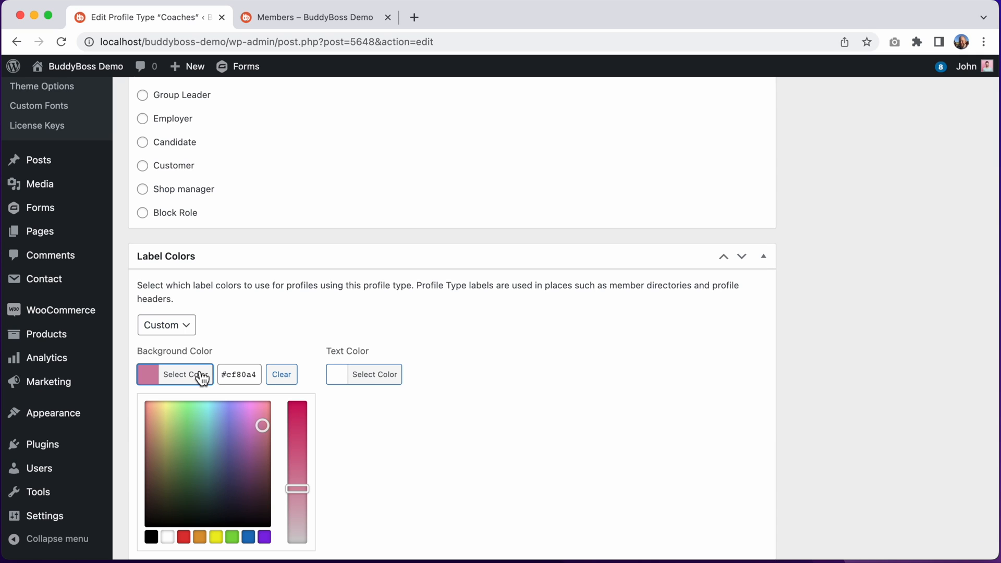
left_click(232, 537)
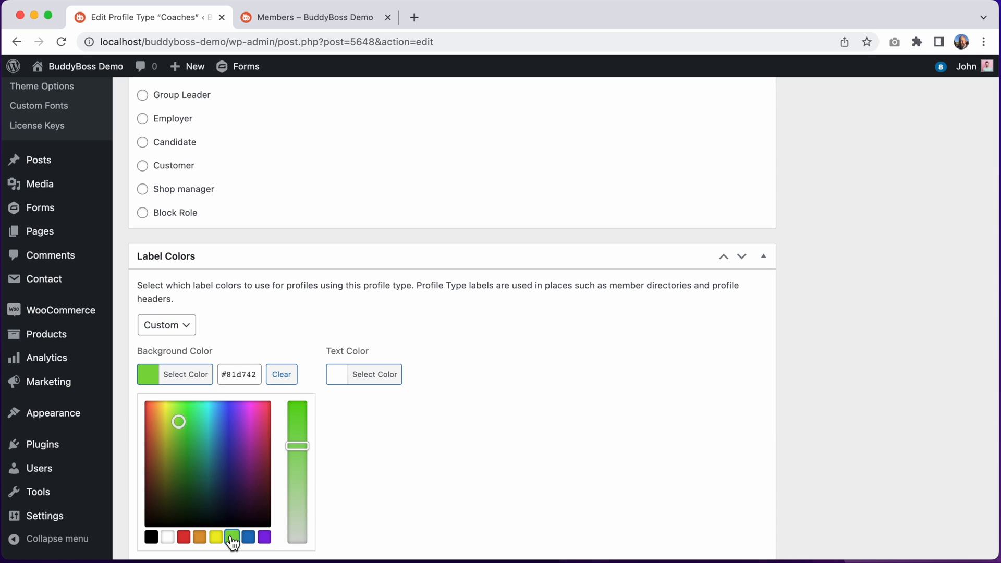
left_click(278, 375)
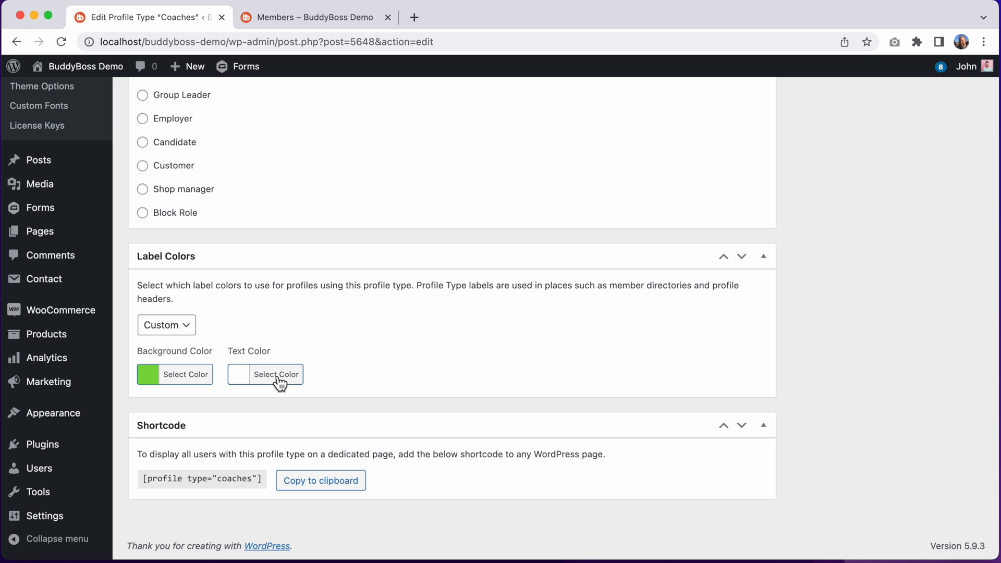
mouse_move(481, 361)
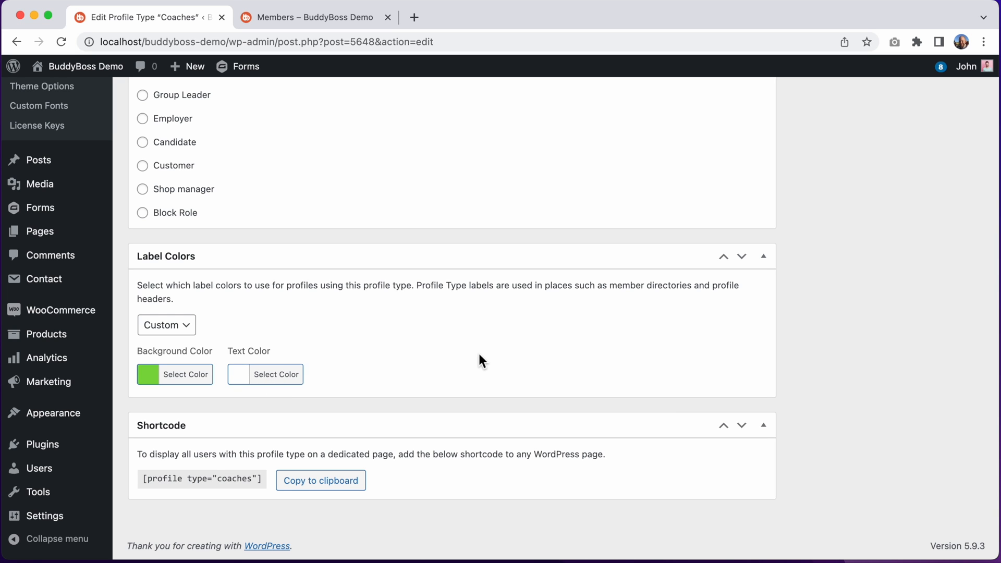
scroll("up", 3)
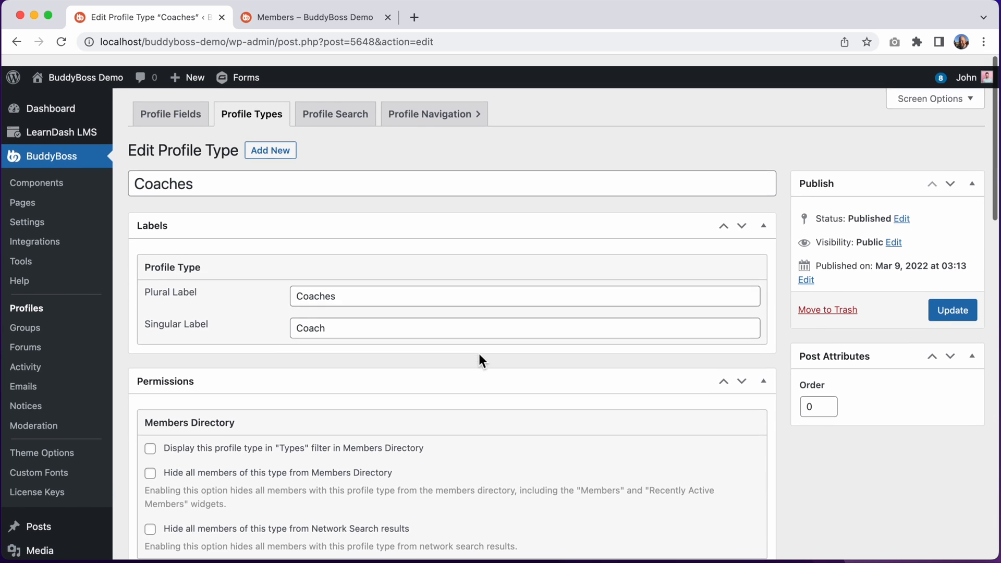
left_click(953, 310)
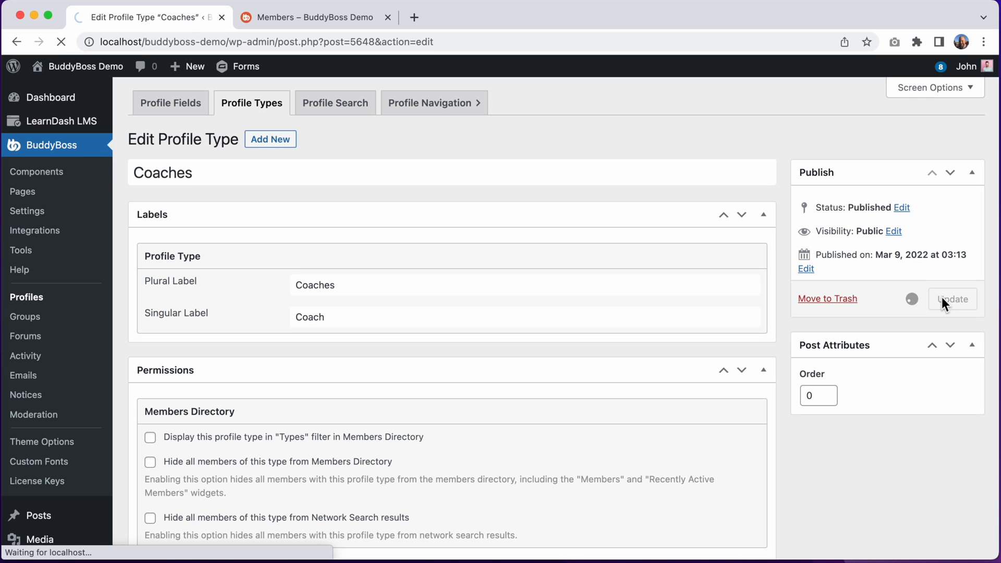
left_click(951, 299)
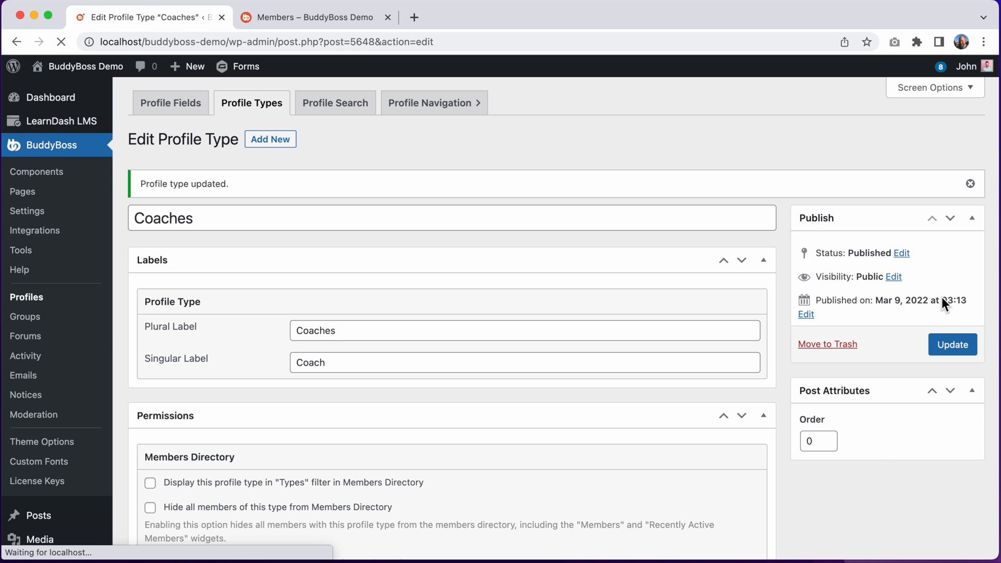
left_click(315, 17)
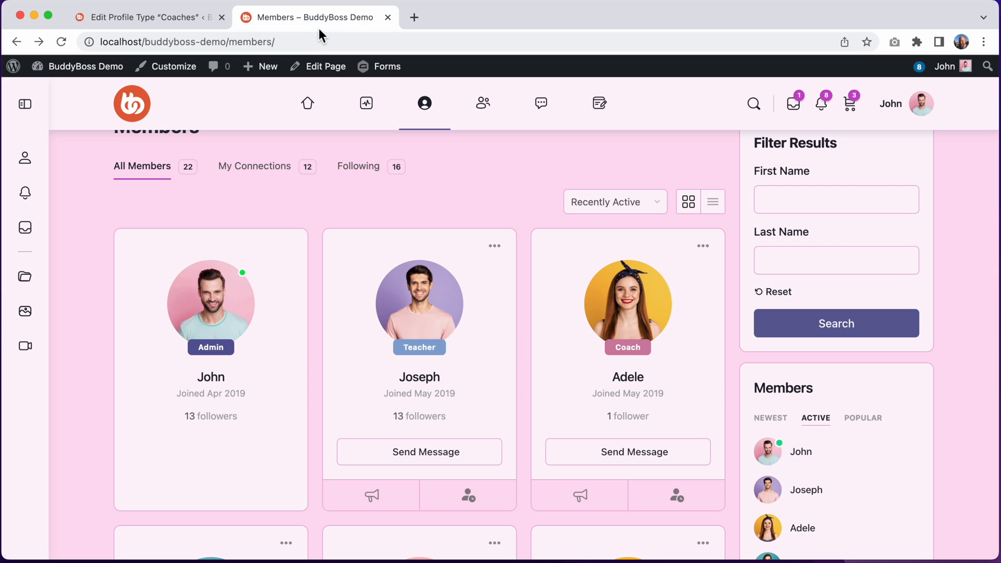
scroll("up", 3)
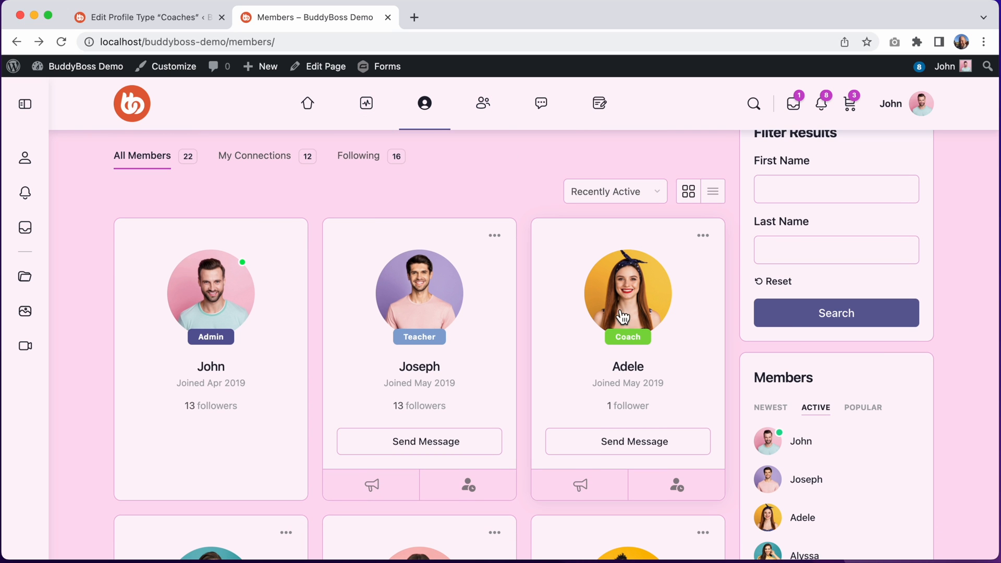
scroll("down", 3)
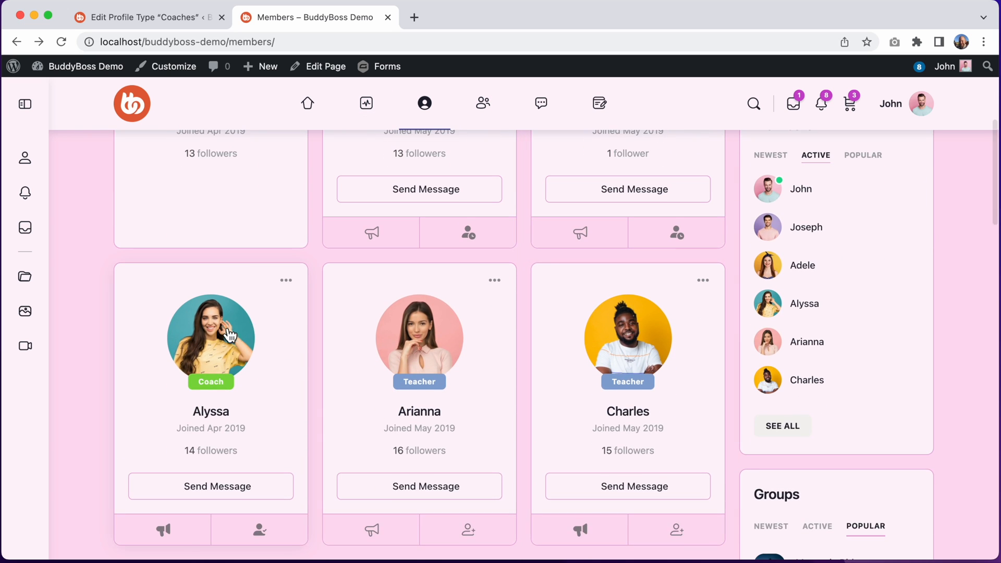
left_click(209, 337)
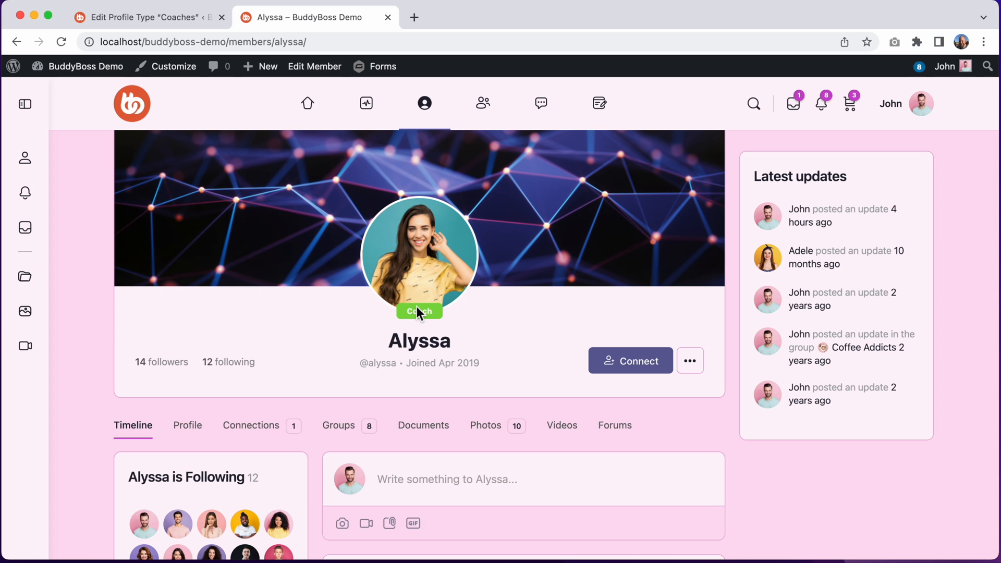
mouse_move(168, 33)
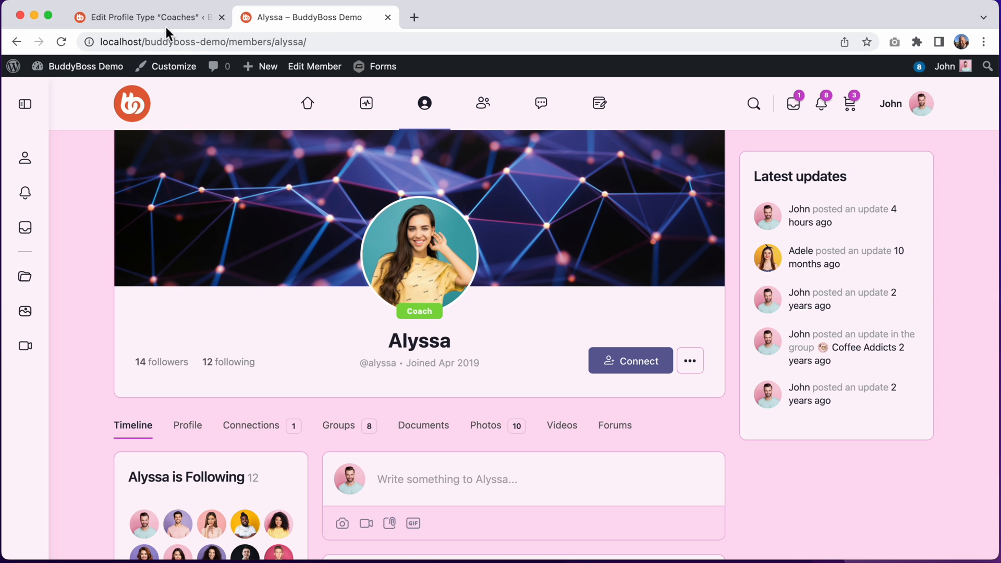
- Edit the Clubs group type from the Group Types list and show its Label Colors
left_click(148, 18)
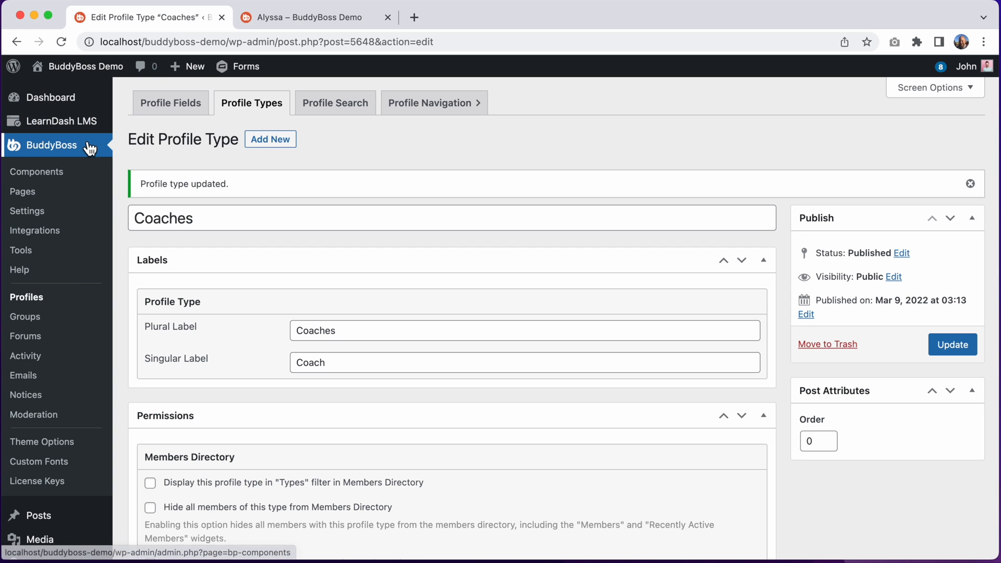
left_click(24, 317)
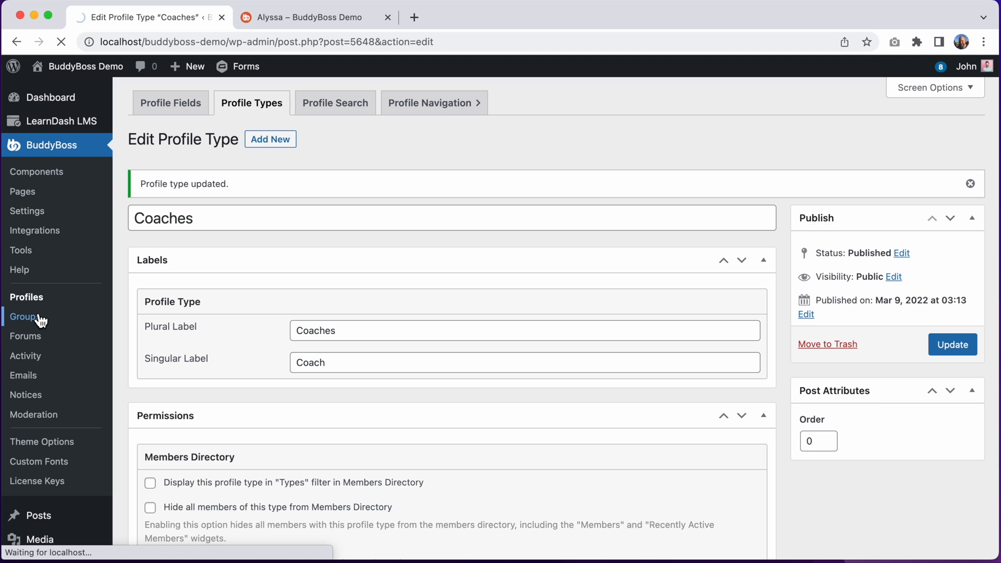
left_click(25, 317)
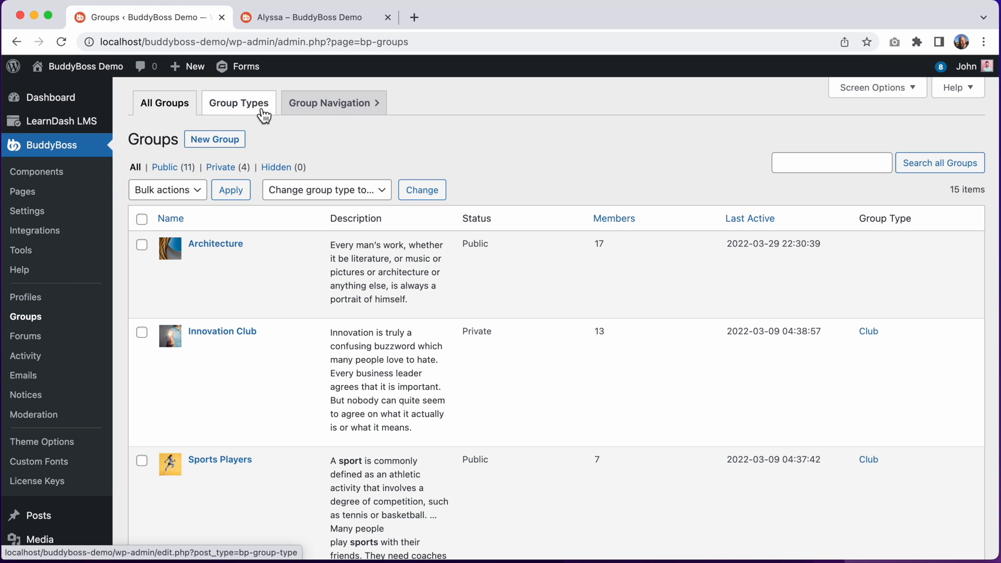
left_click(238, 103)
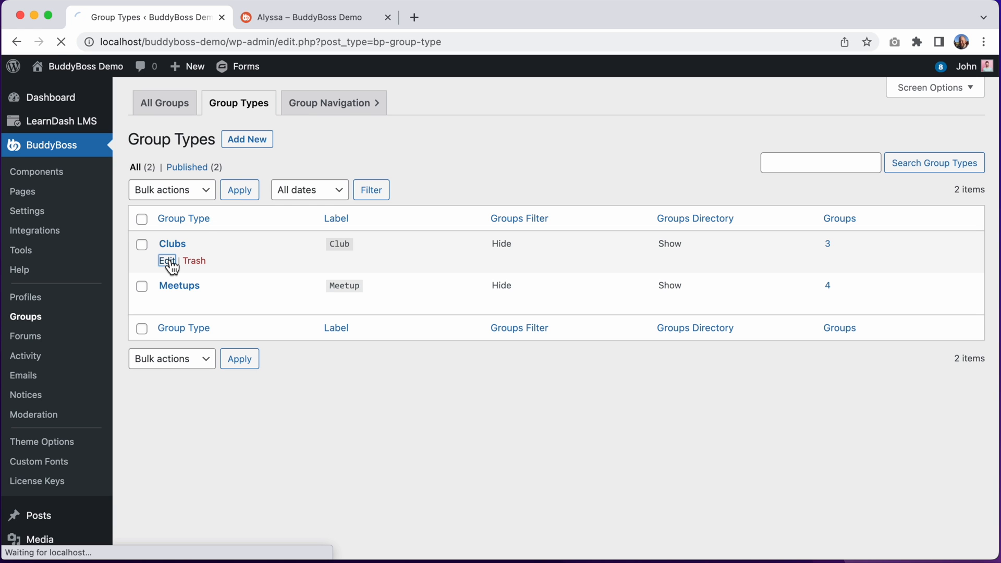
left_click(166, 261)
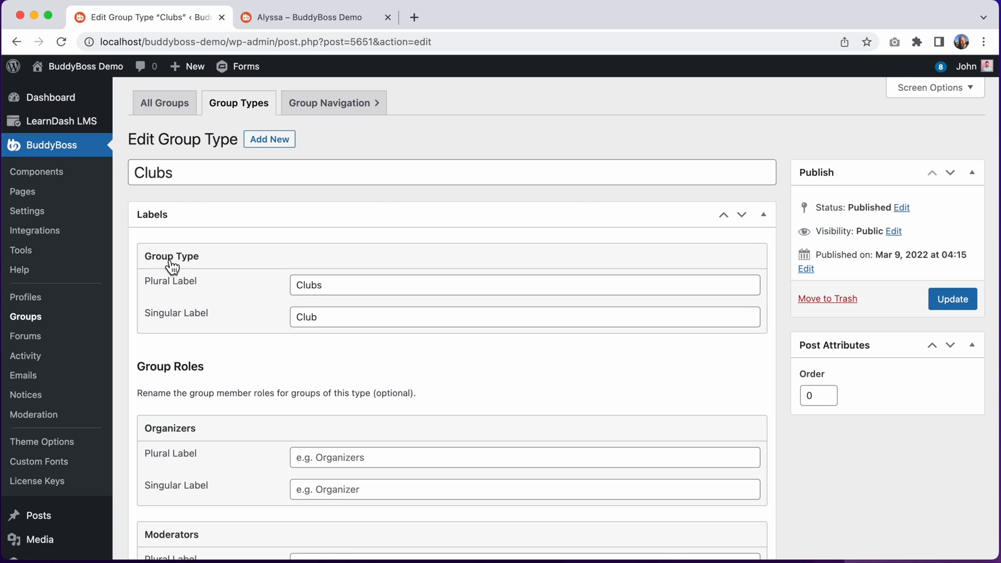
scroll("down", 3)
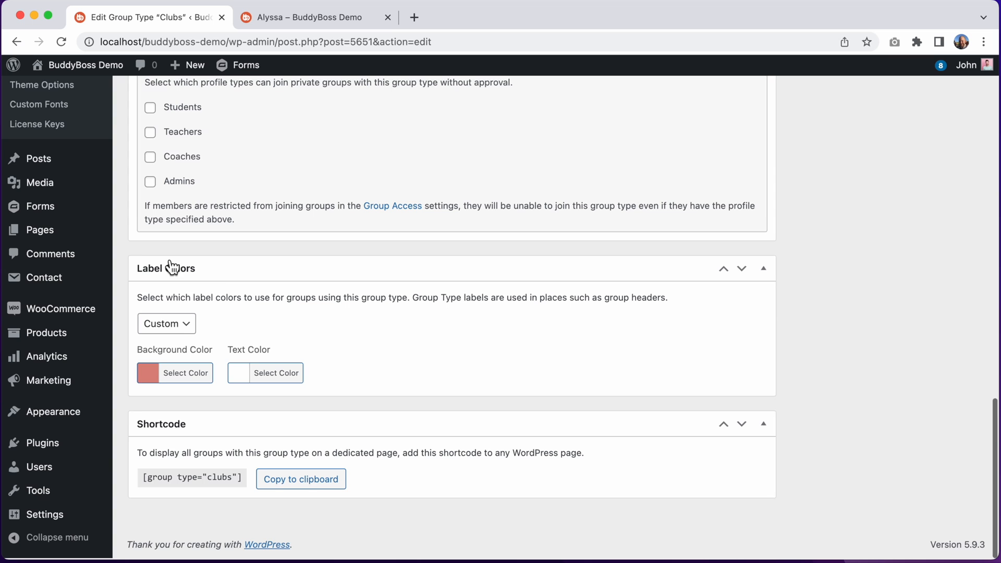